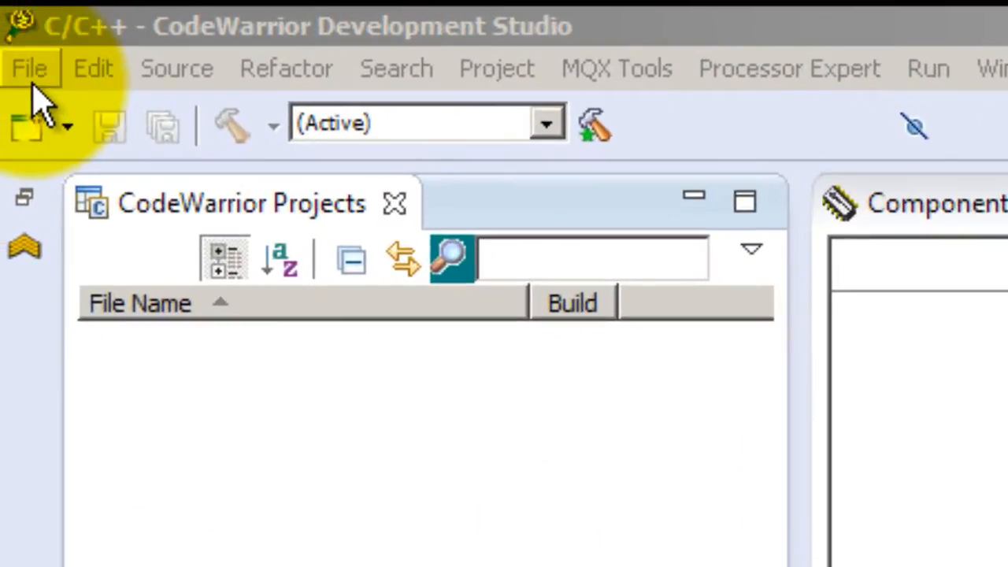
Start a new MQX-Lite project from the File > New menu
click(30, 69)
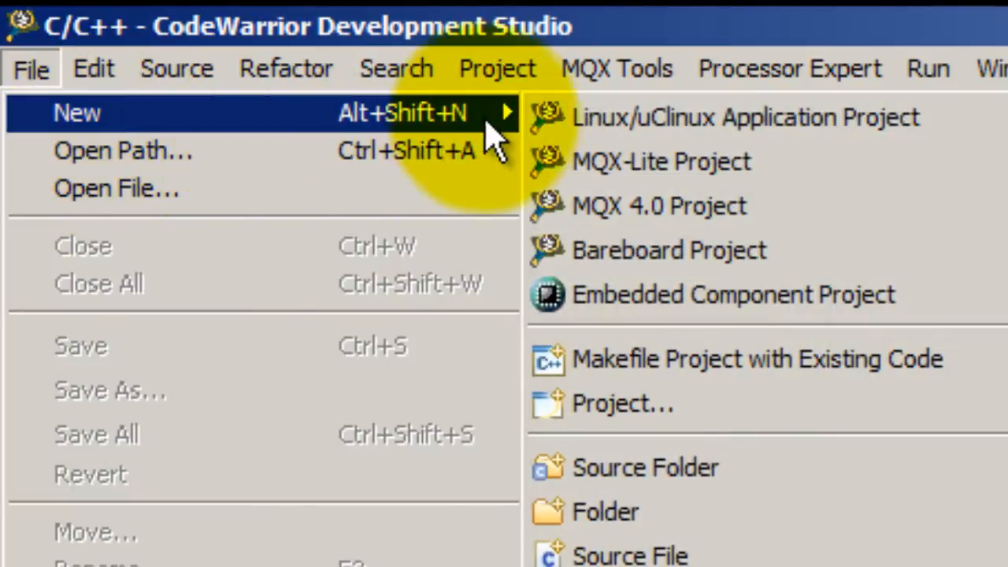
mouse_move(596, 177)
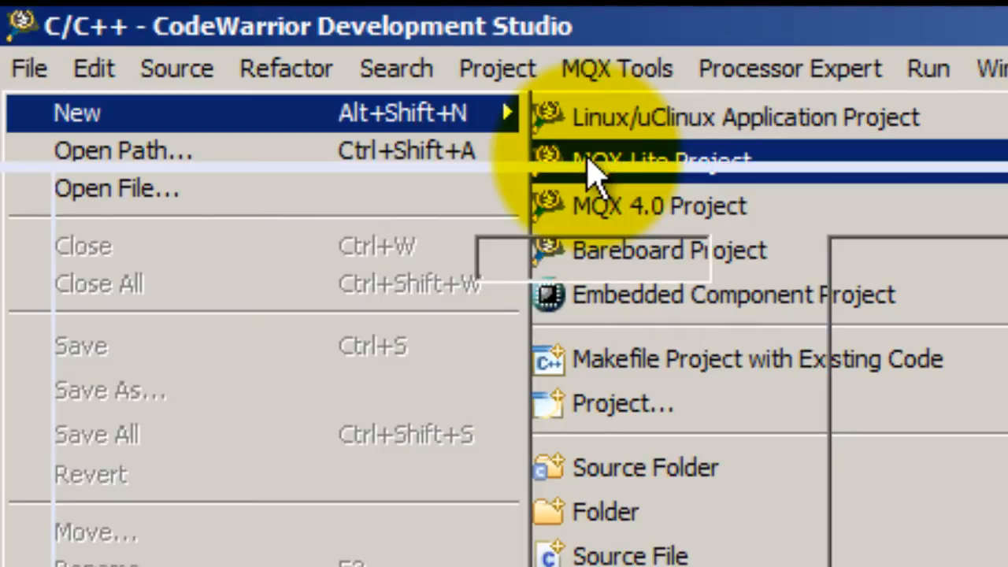
click(653, 157)
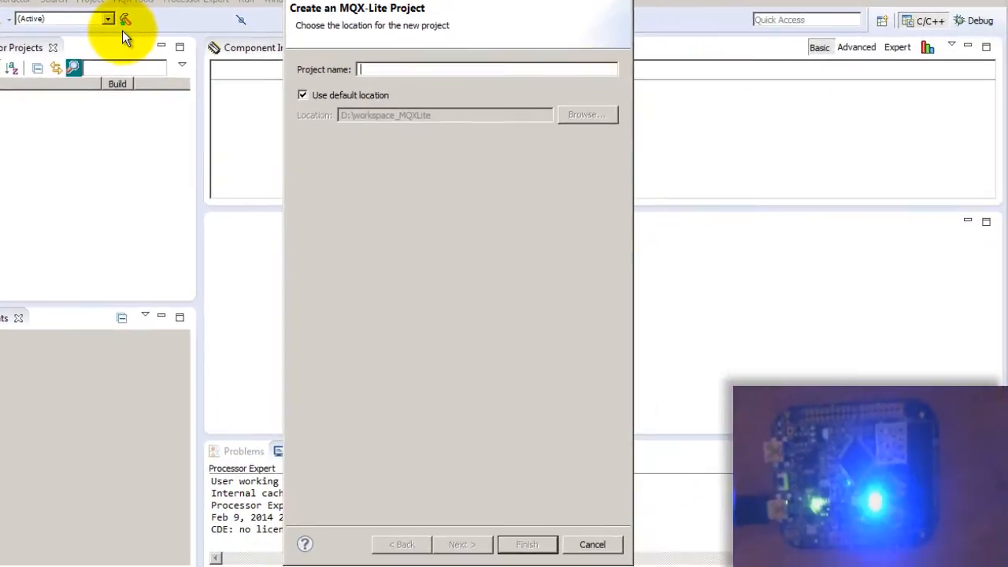
Name the project and pick the MKL25Z128 derivative under Kinetis L Series > KL2x > KL25Z
text(Fr)
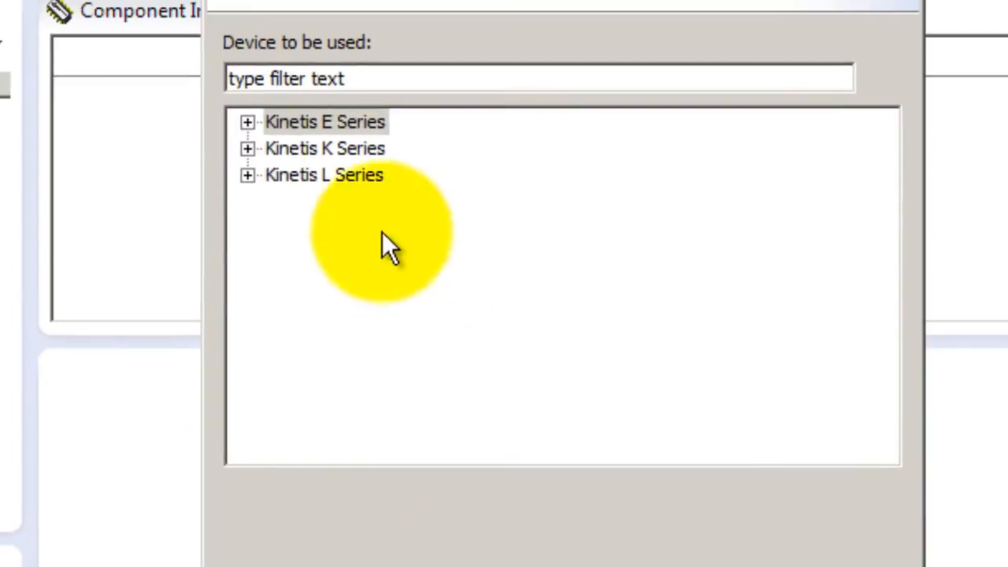
click(249, 173)
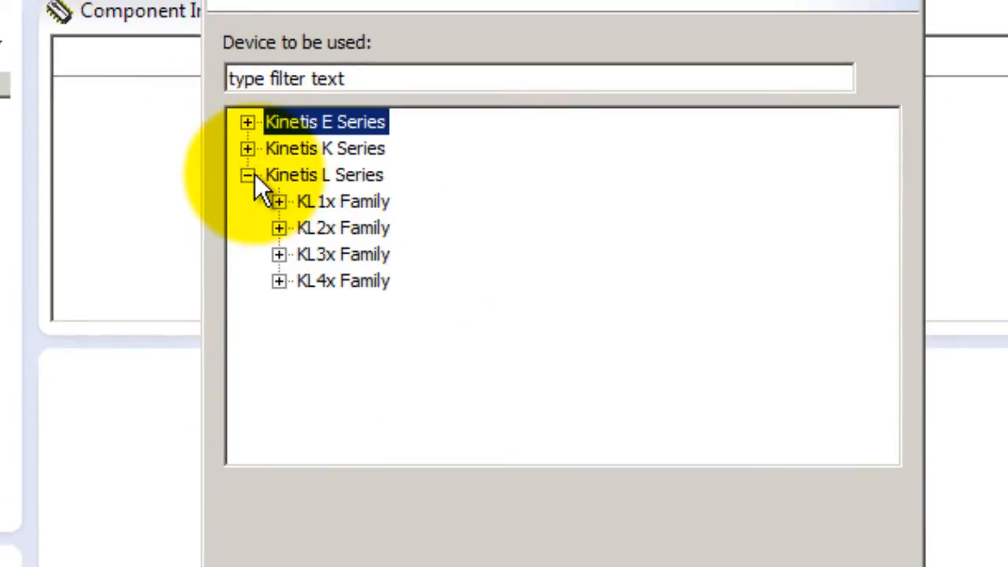
click(249, 148)
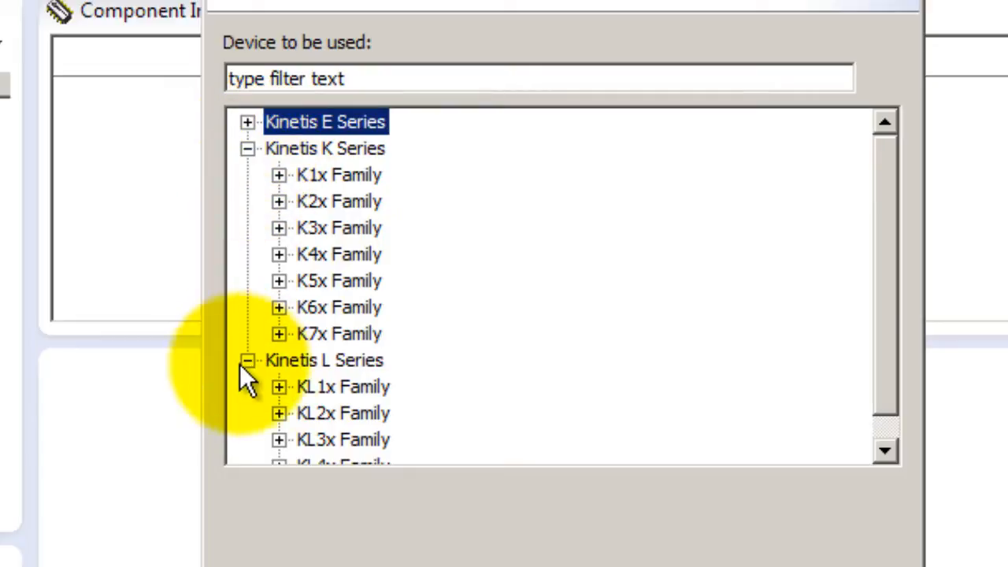
click(324, 359)
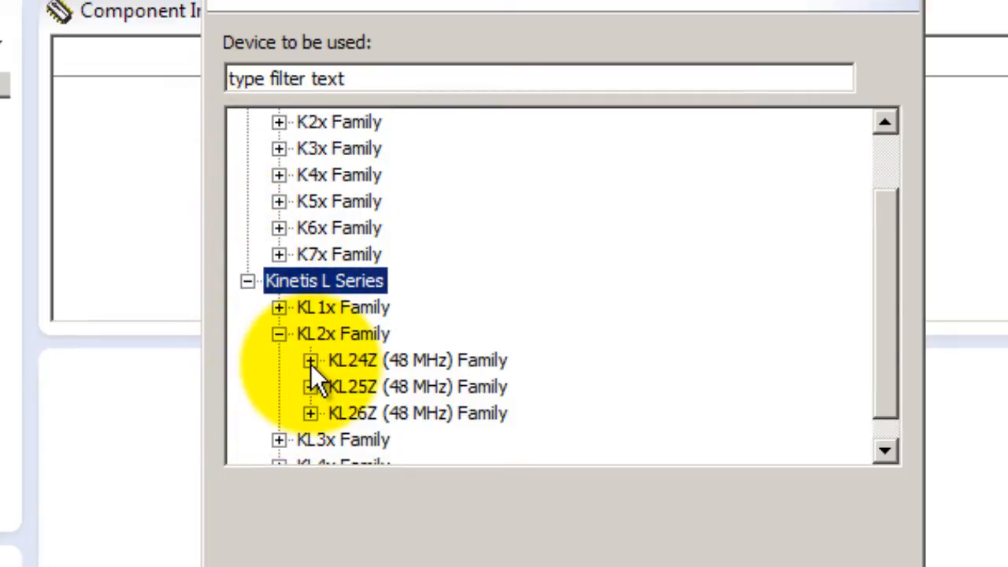
click(309, 386)
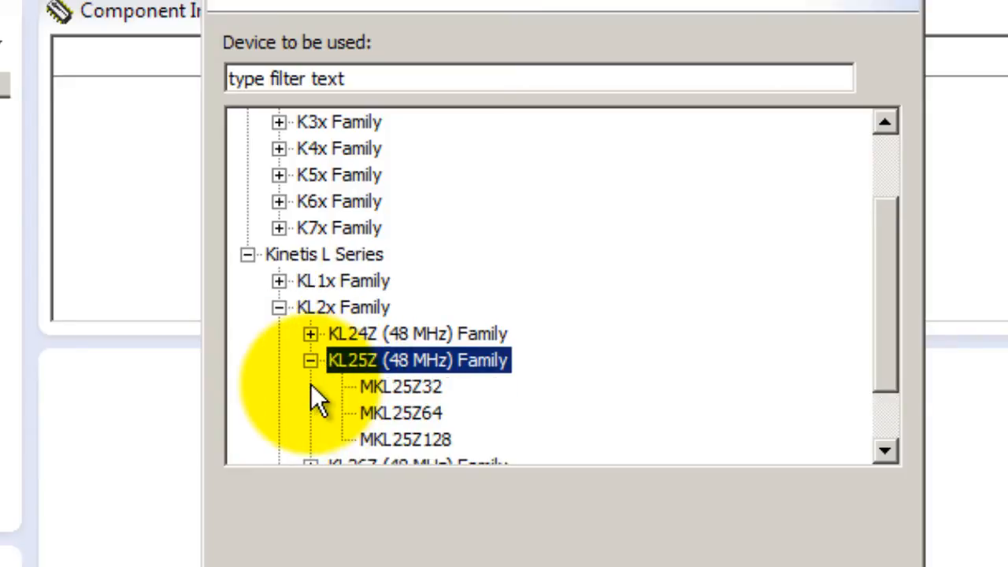
click(403, 440)
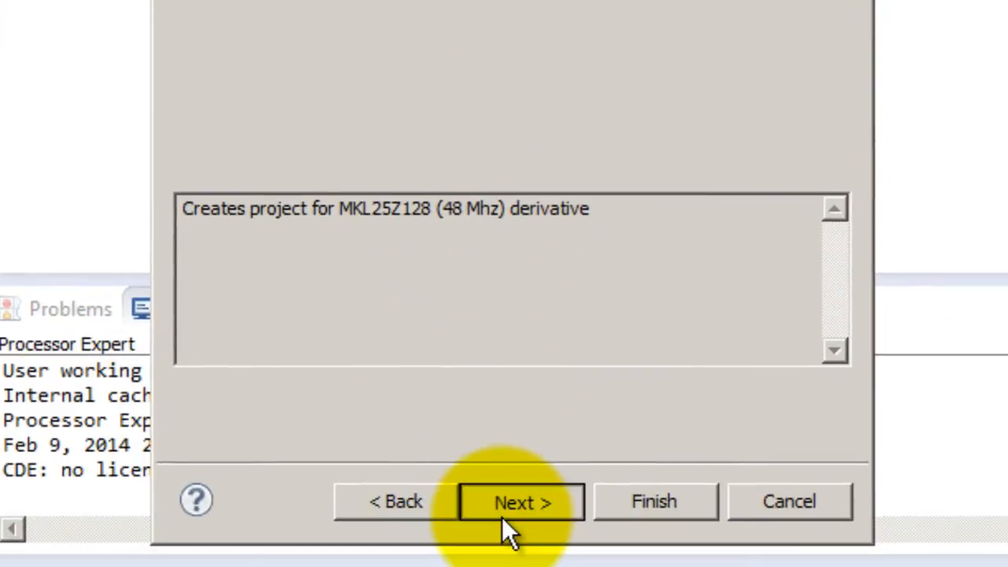
Choose OpenSDA as the debug connection and continue to the build options
click(519, 501)
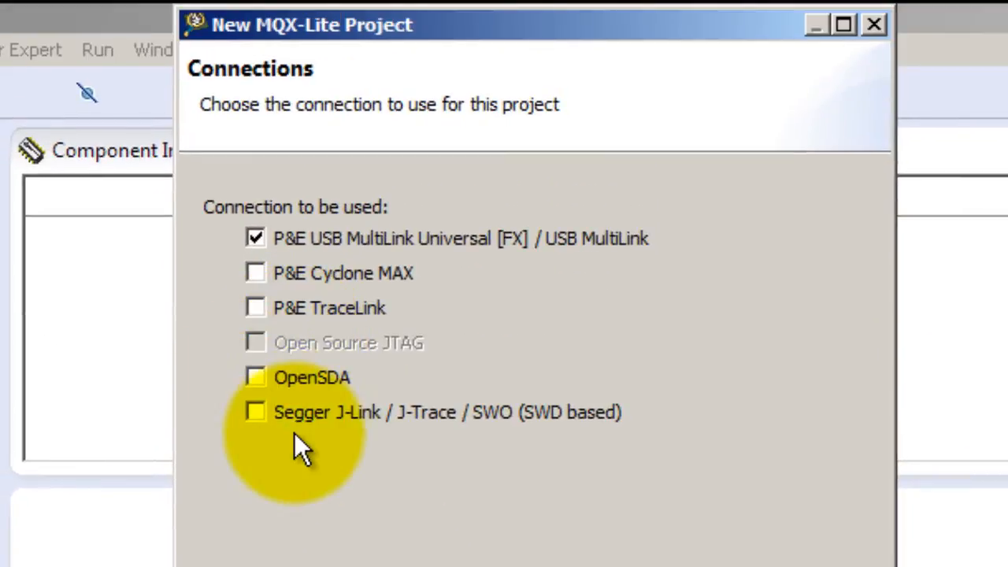
click(255, 378)
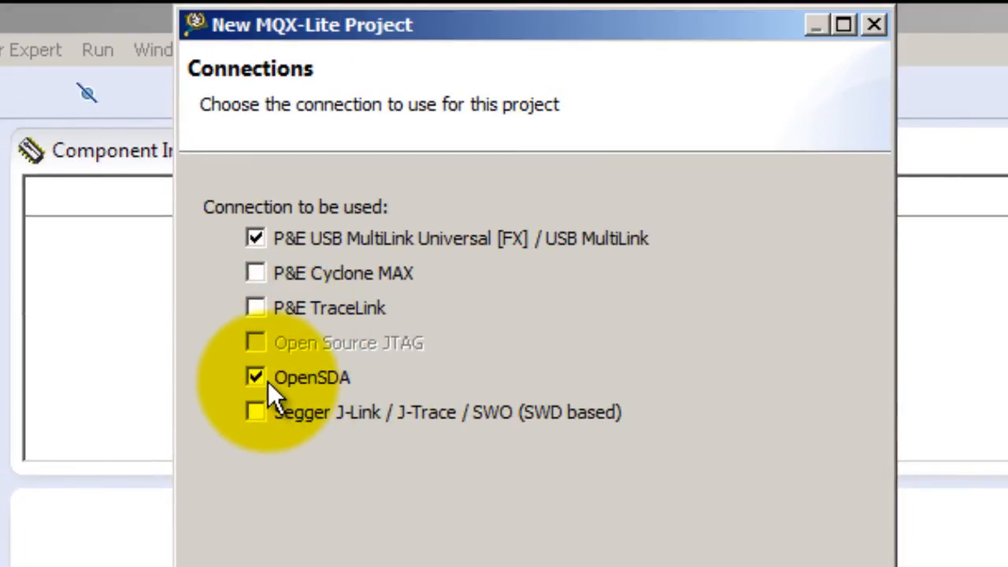
click(256, 237)
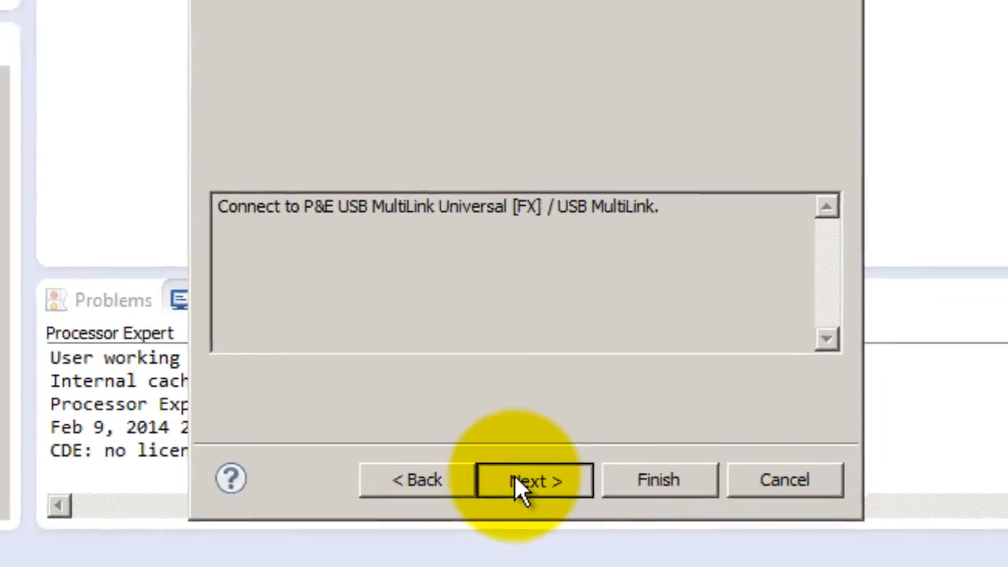
click(535, 481)
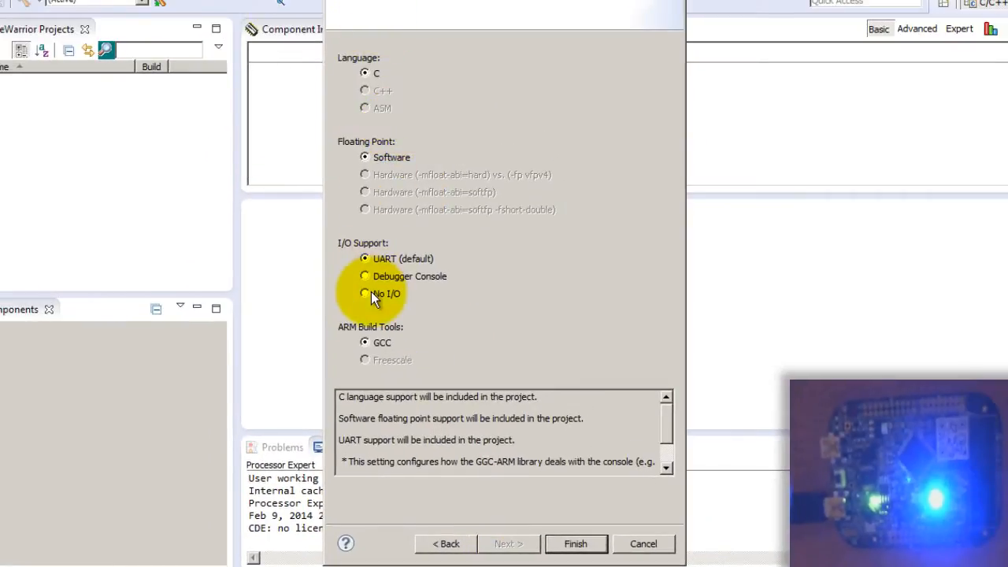
Select No I/O support and finish generating the FreedomBoardRGB project
click(365, 295)
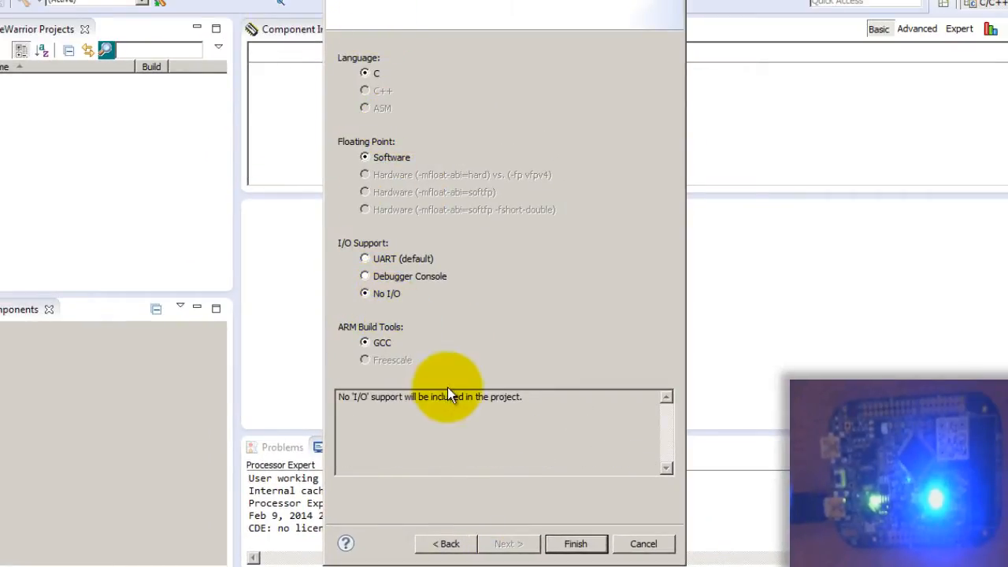
mouse_move(507, 533)
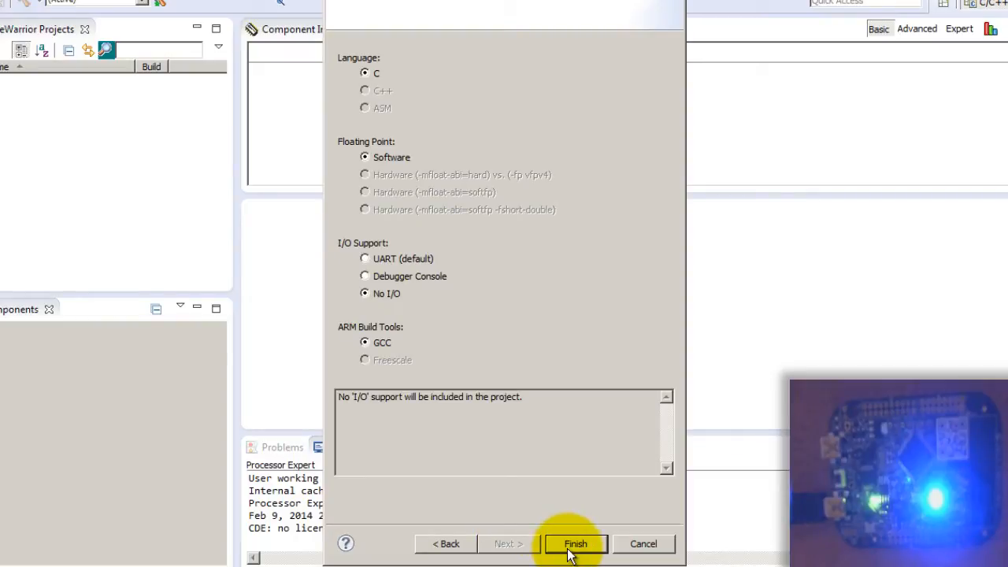
click(577, 543)
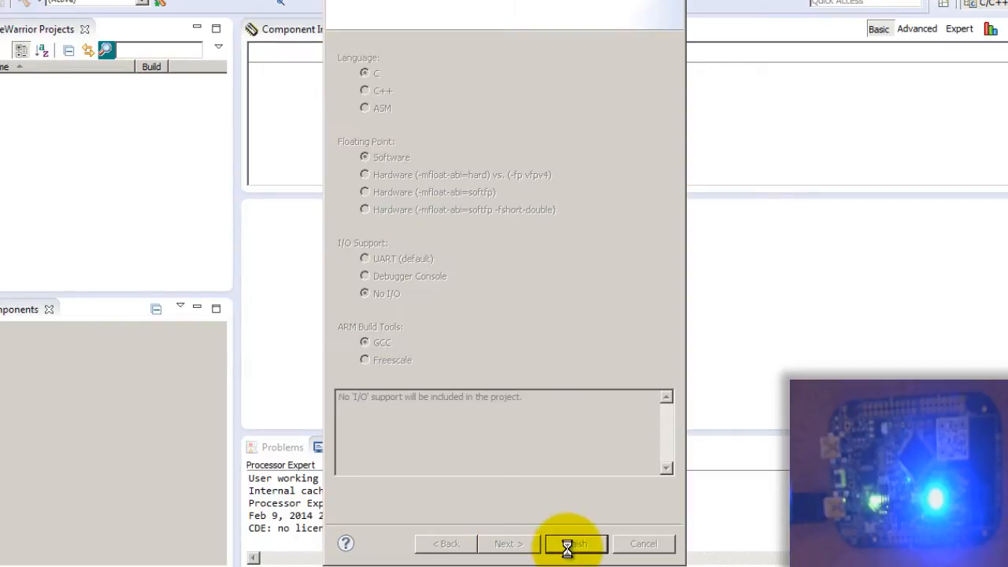
click(576, 543)
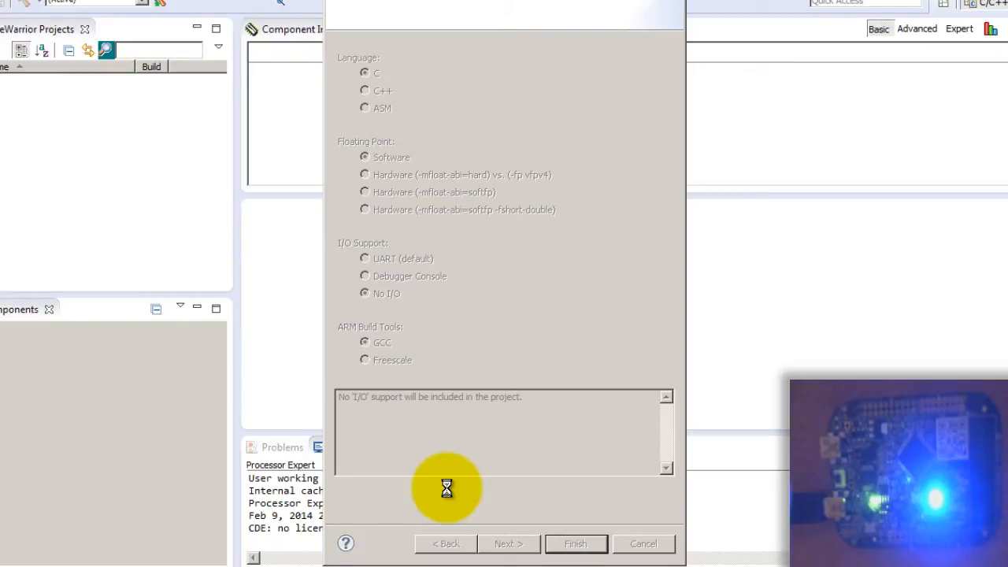
click(576, 543)
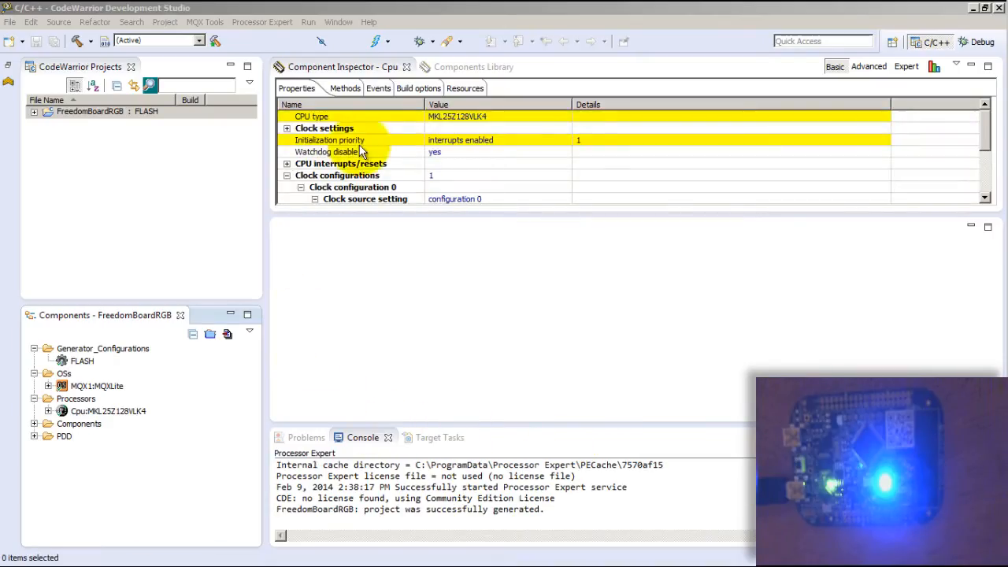
mouse_move(35, 119)
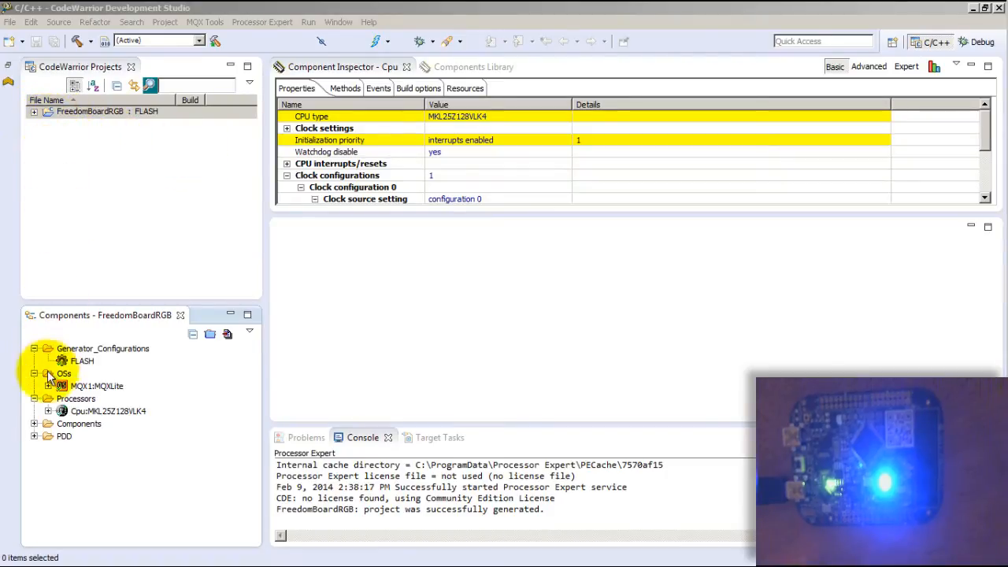
mouse_move(150, 321)
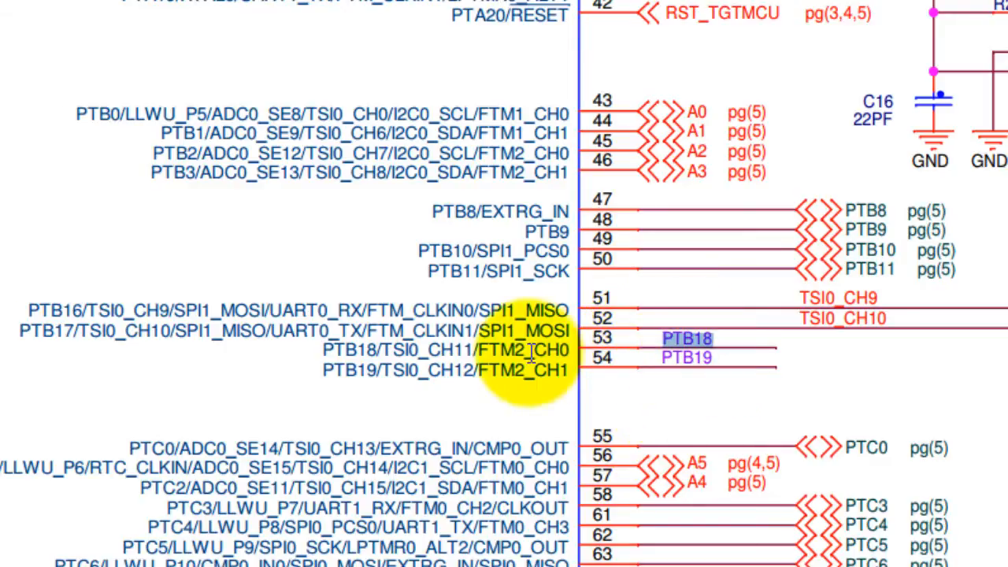
Scroll the schematic to the PTB18/PTB19 net labels at processor pins 53 and 54
scroll(down, 3)
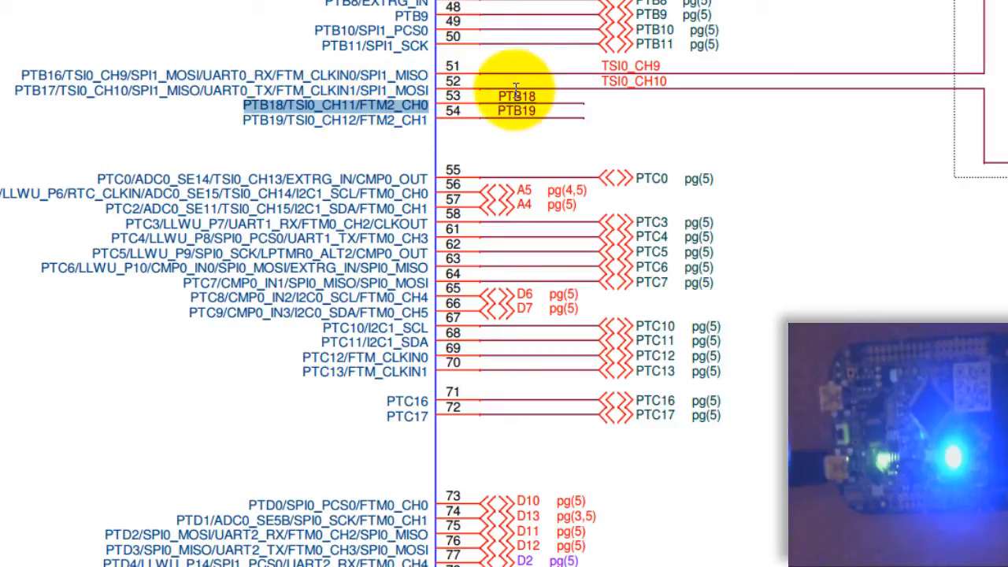
Return to CodeWarrior, re-show the Processor Expert views and display the Components Library
click(516, 86)
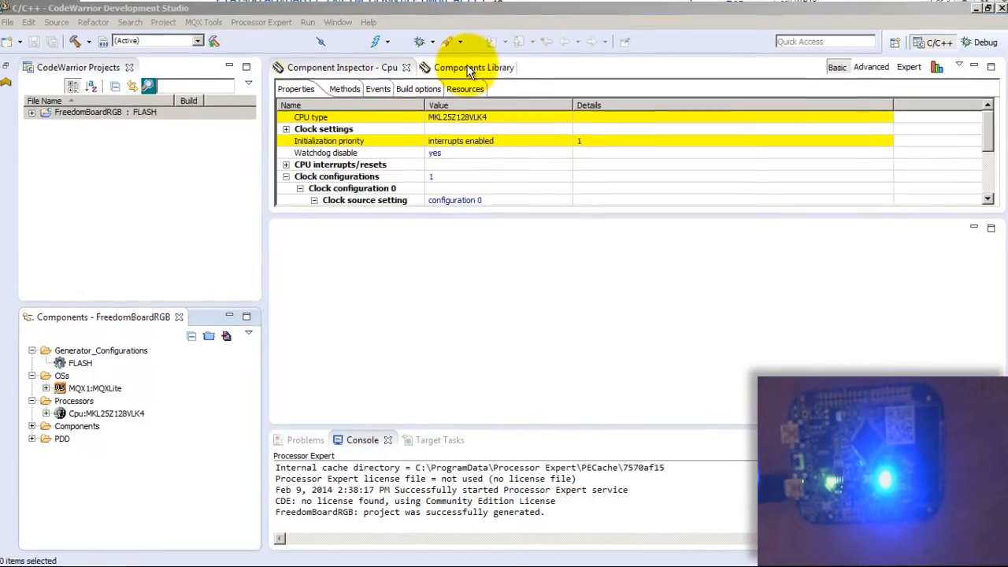
click(472, 66)
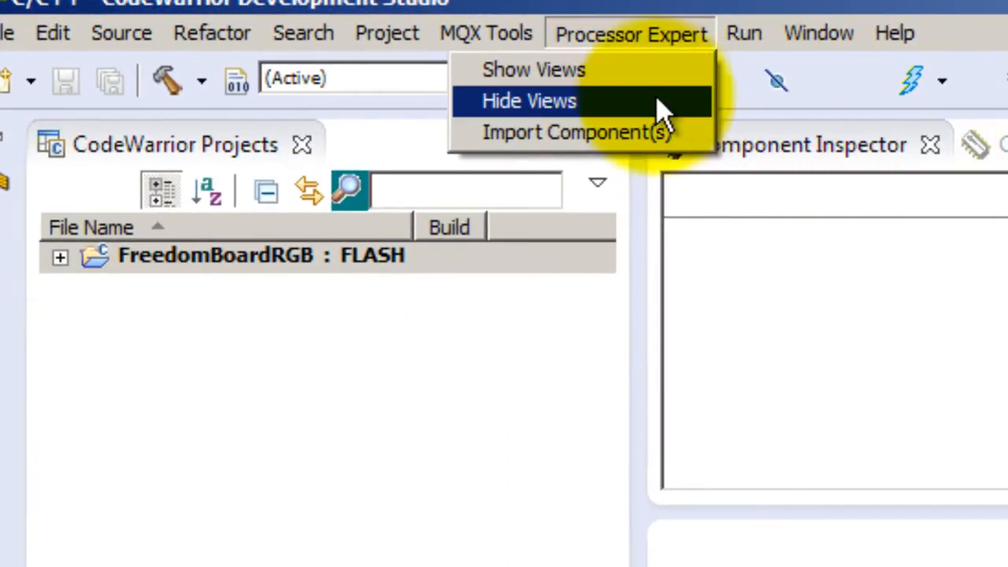
click(526, 101)
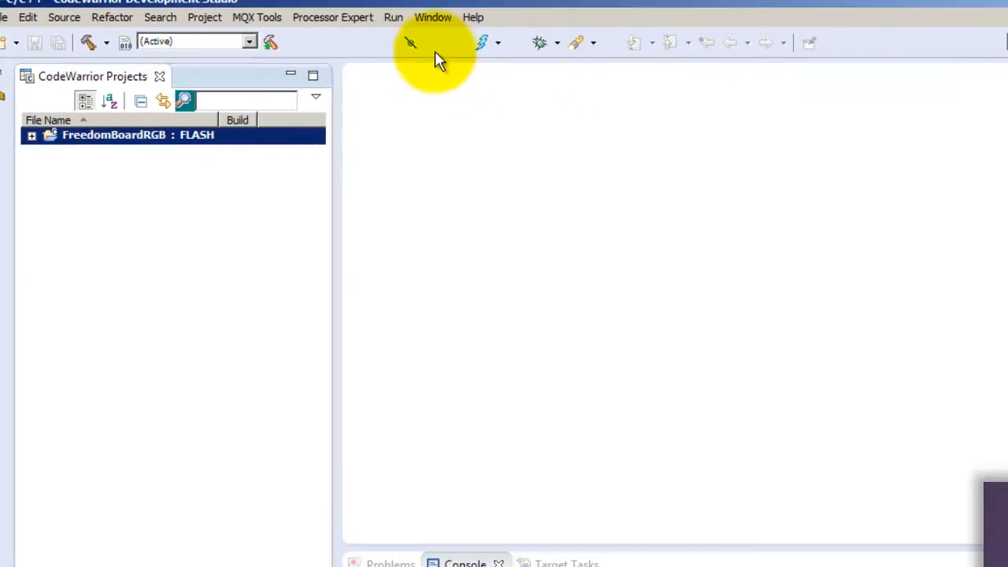
click(332, 16)
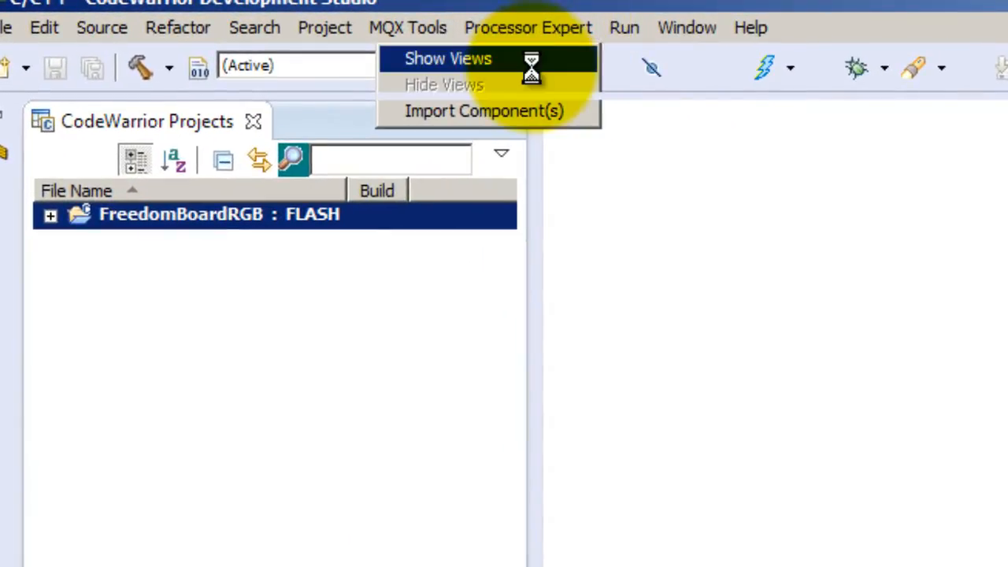
click(447, 58)
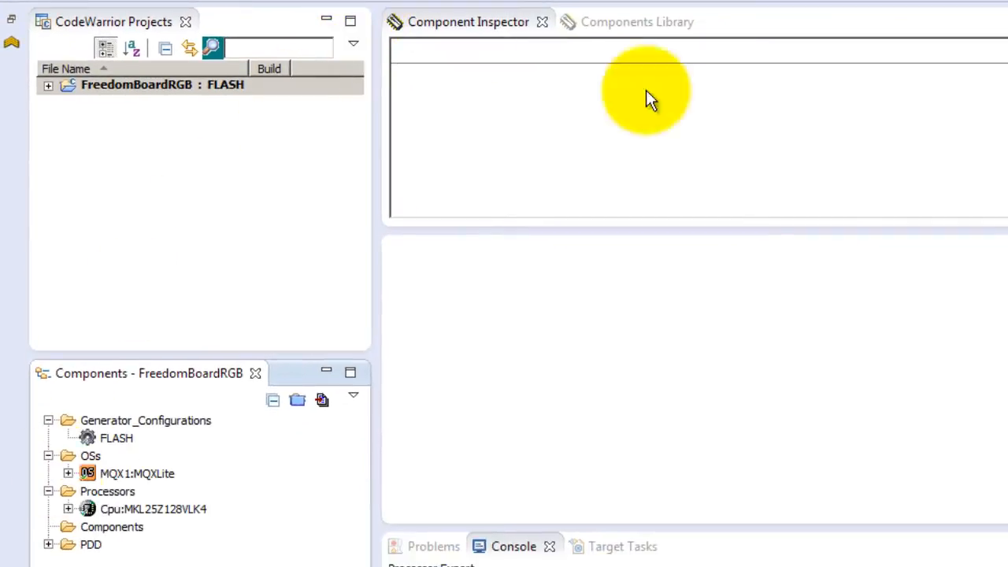
click(624, 22)
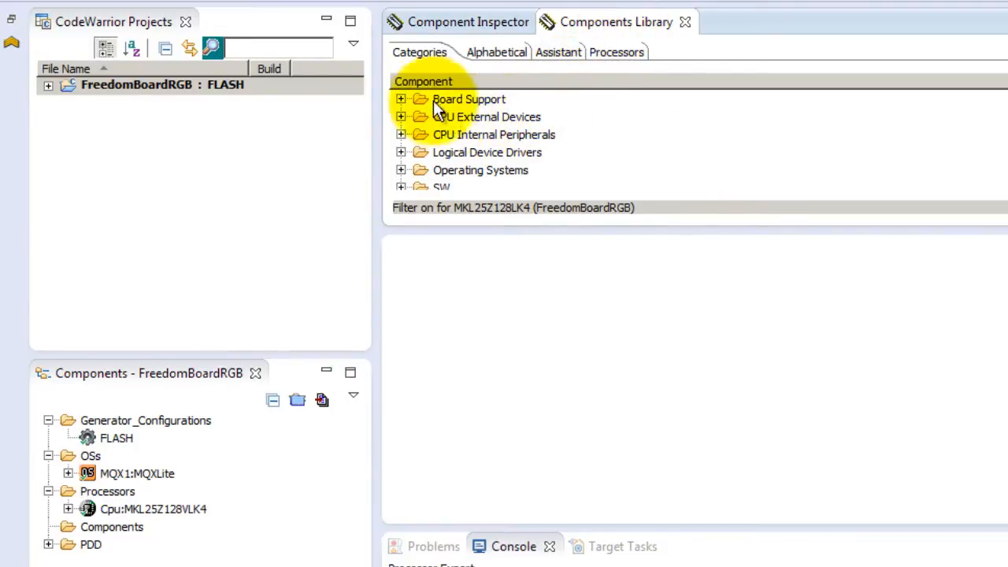
Expand Board Support > FRBD_KL25Z to list the board's RGB LED BitIO_LDD components
click(398, 99)
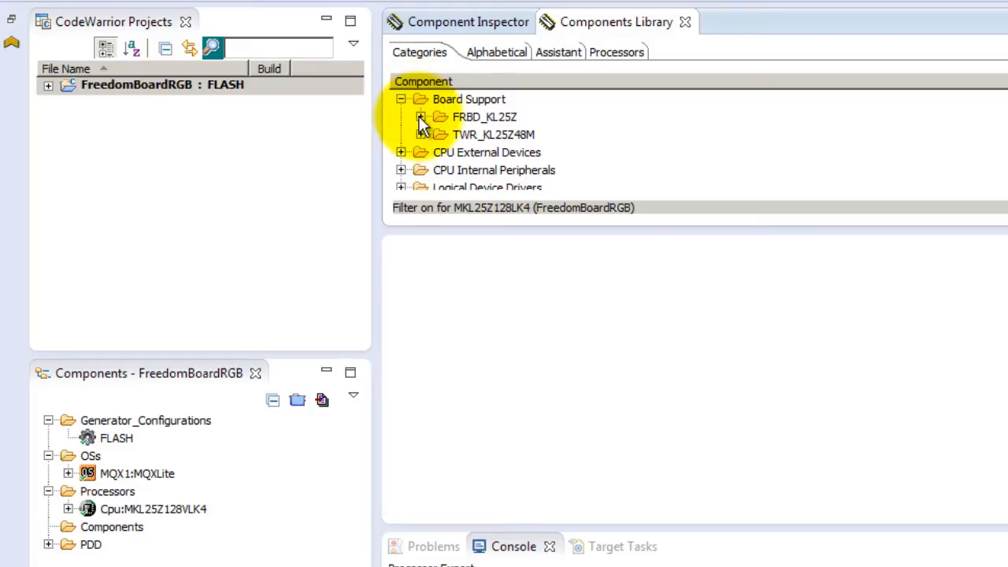
click(406, 116)
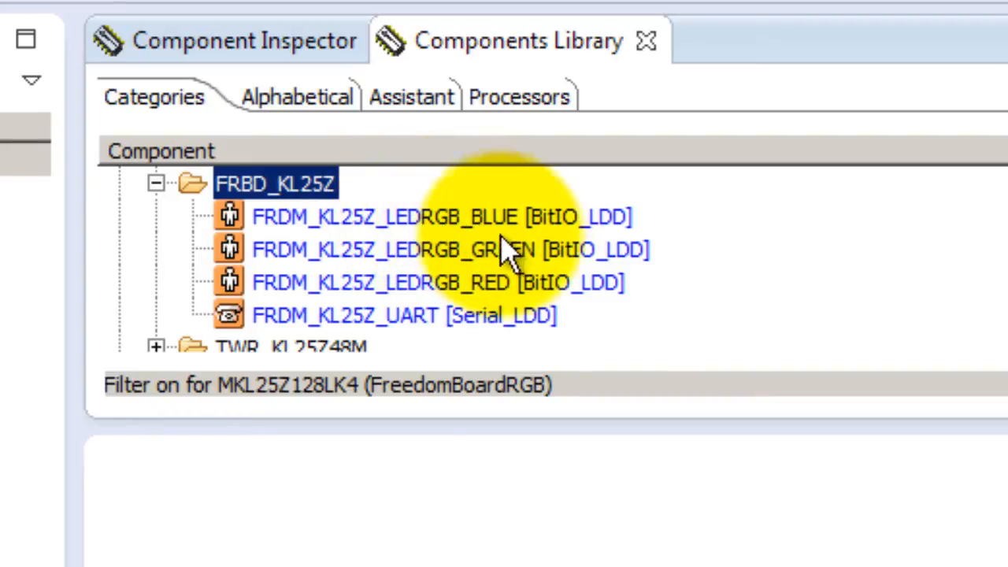
mouse_move(512, 276)
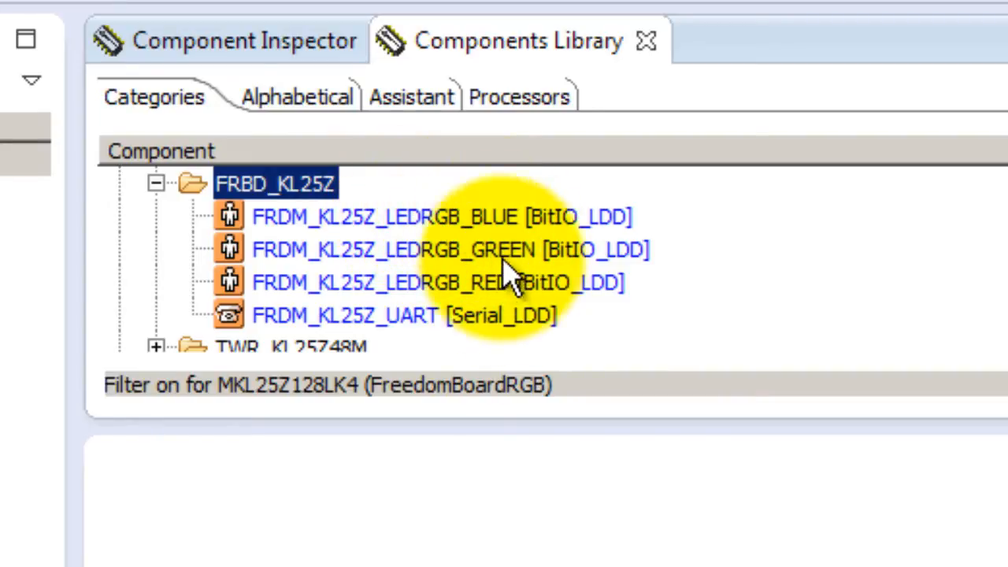
mouse_move(503, 244)
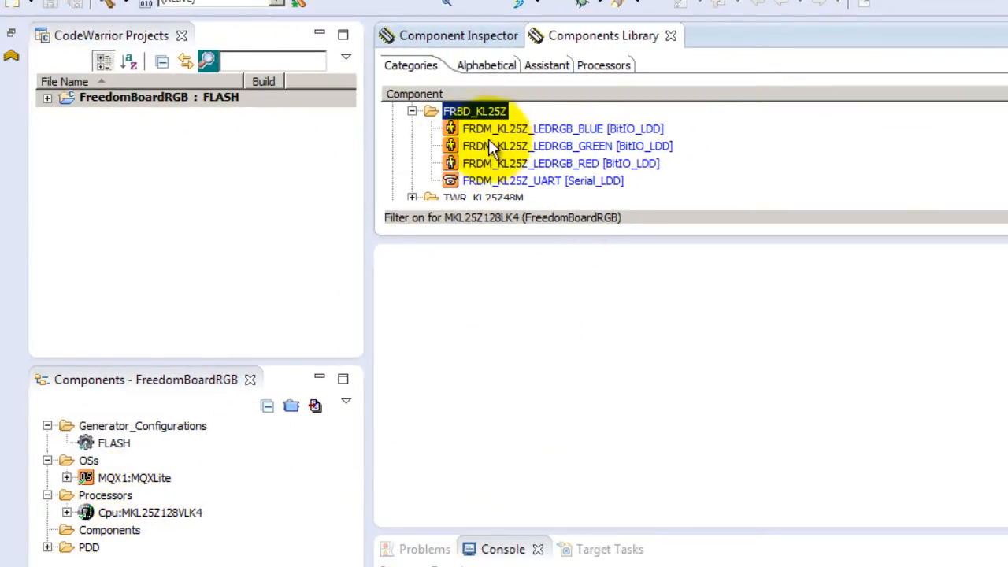
mouse_move(578, 162)
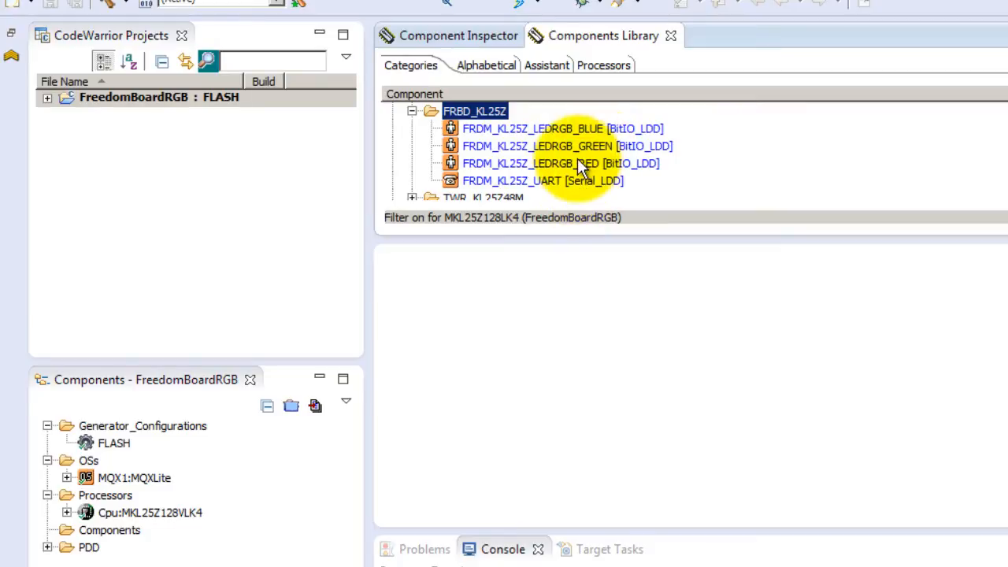
mouse_move(523, 154)
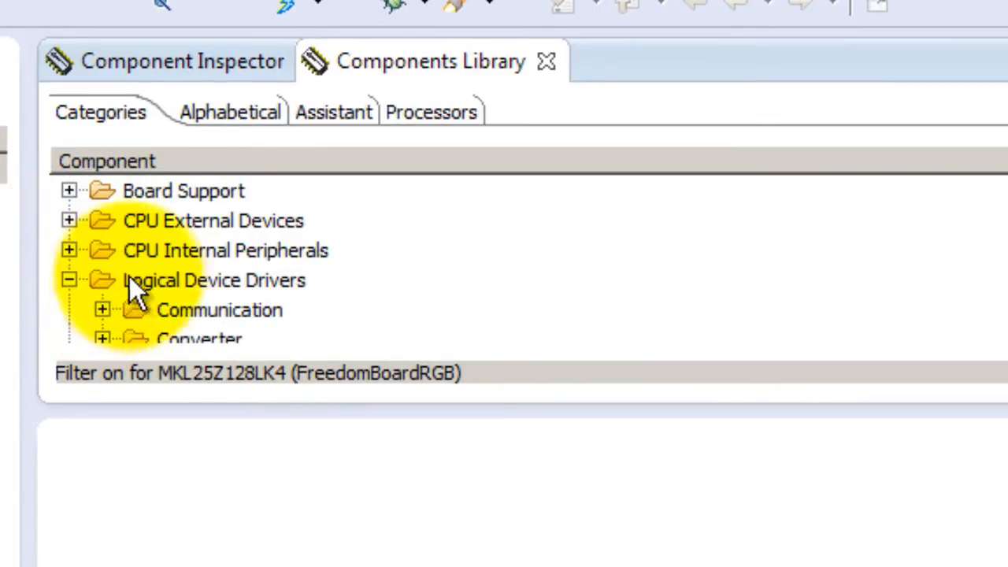
Add a BitIO_LDD component from Logical Device Drivers > Port I/O to the project
click(205, 281)
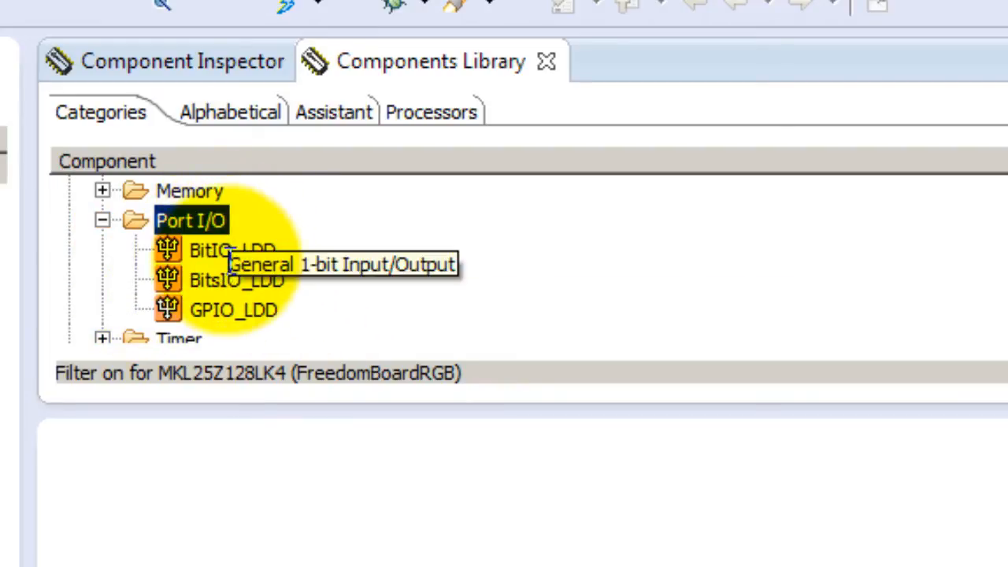
click(229, 251)
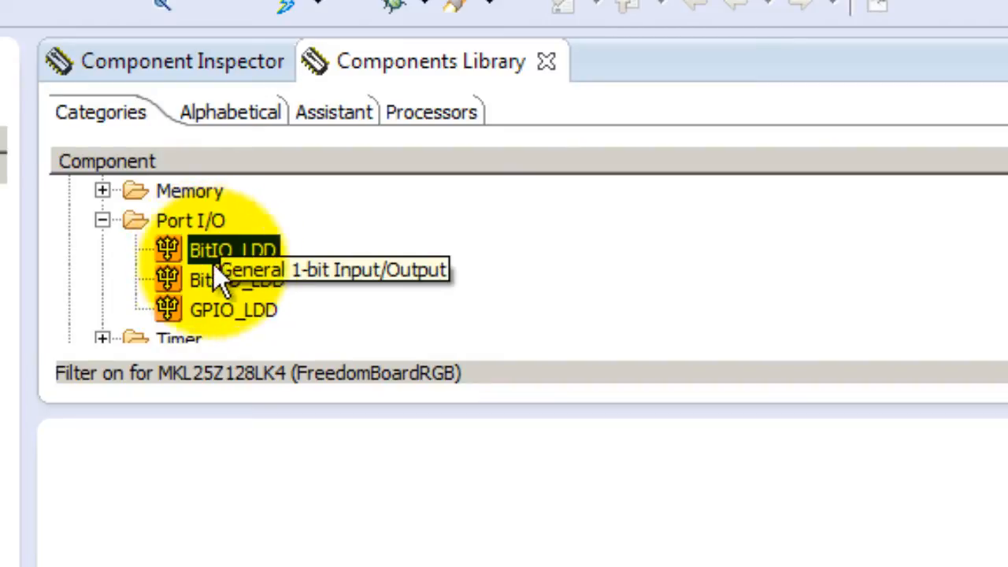
mouse_move(260, 260)
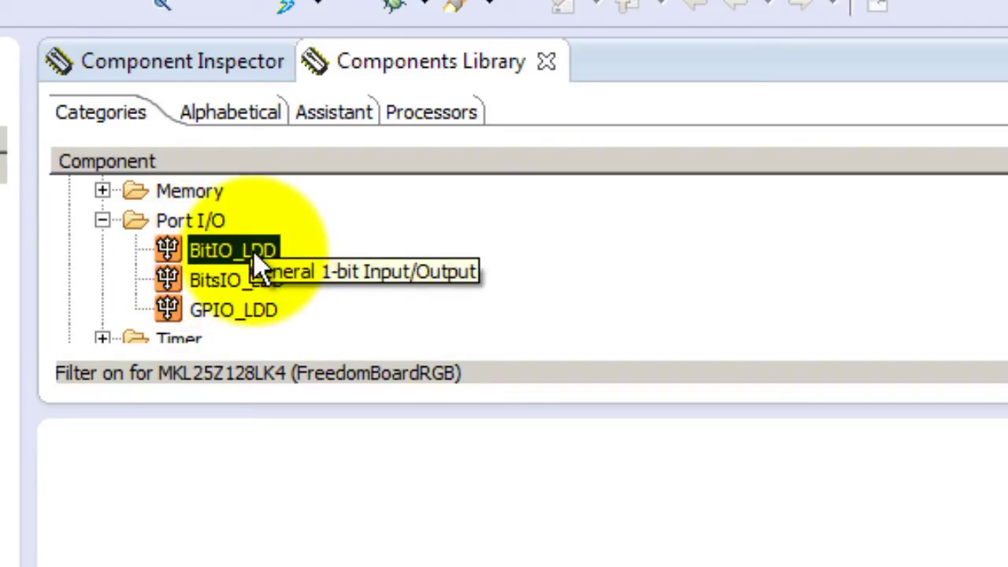
double_click(229, 248)
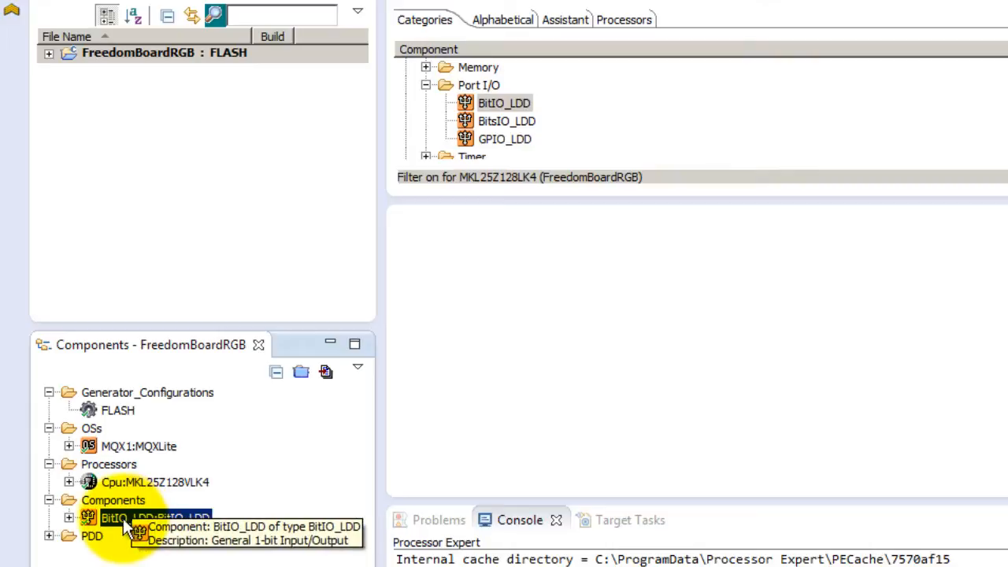
Configure Bit1 to use pin PTB18/TPM2_CH0 as an output with auto initialization enabled
click(110, 513)
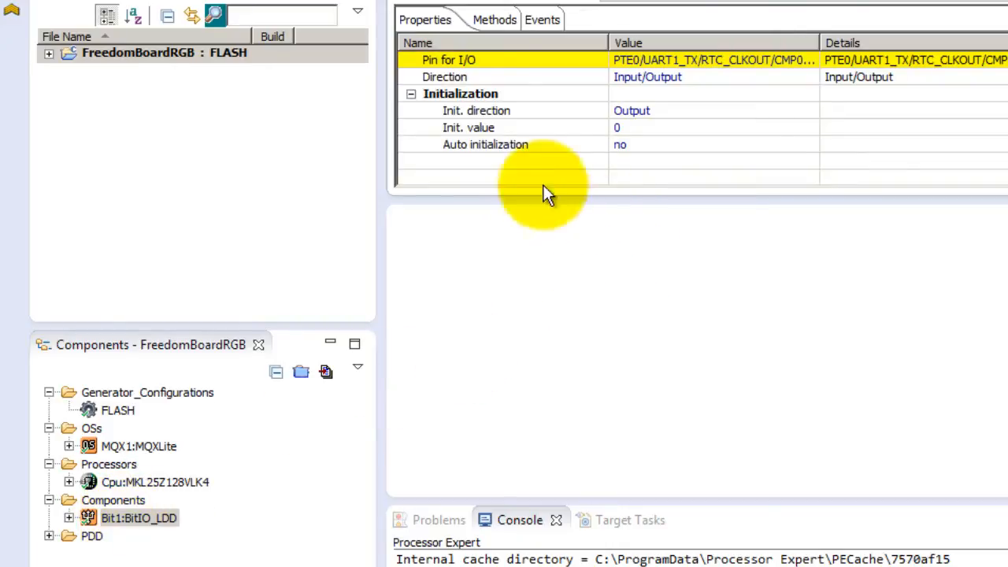
mouse_move(486, 69)
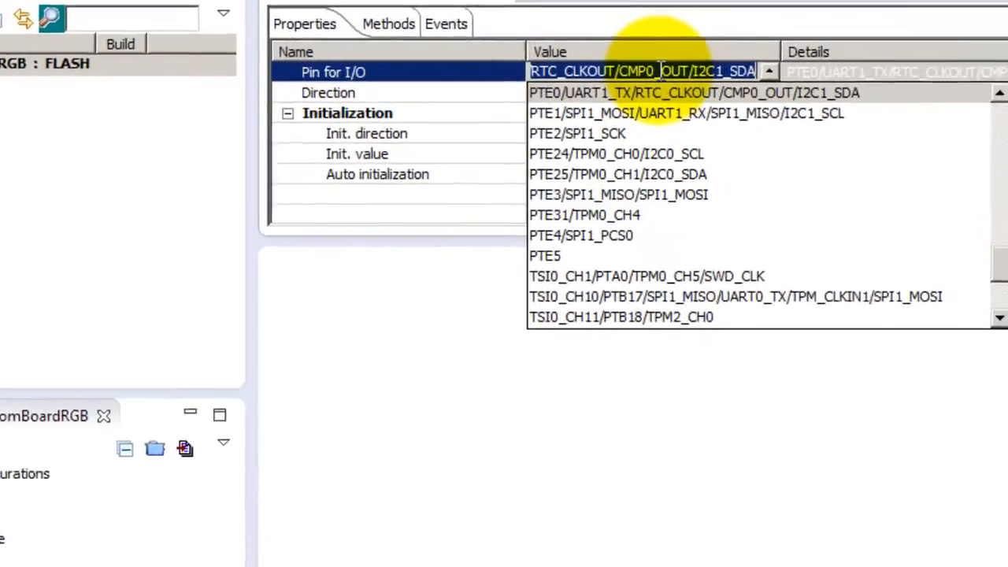
text(ptb)
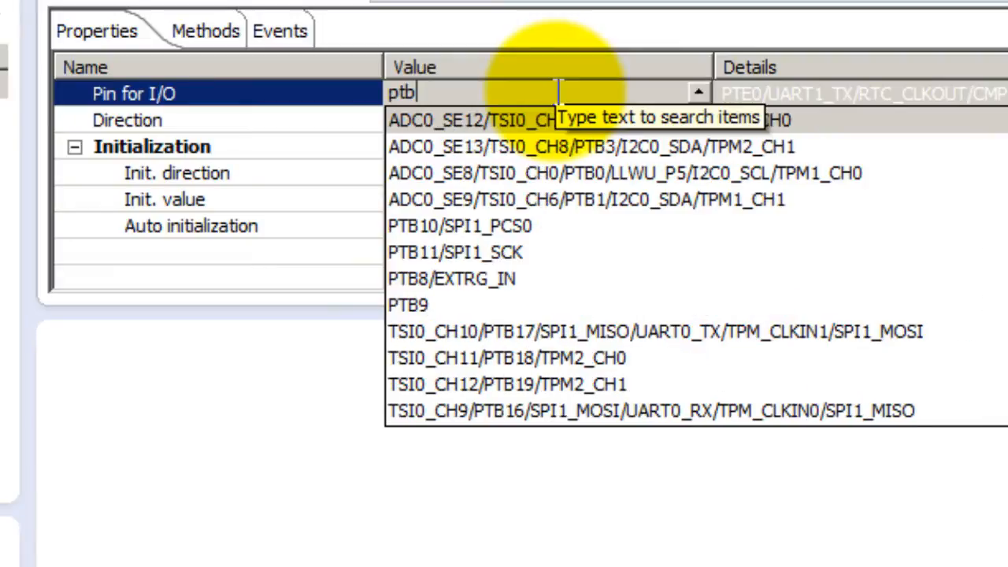
text(18)
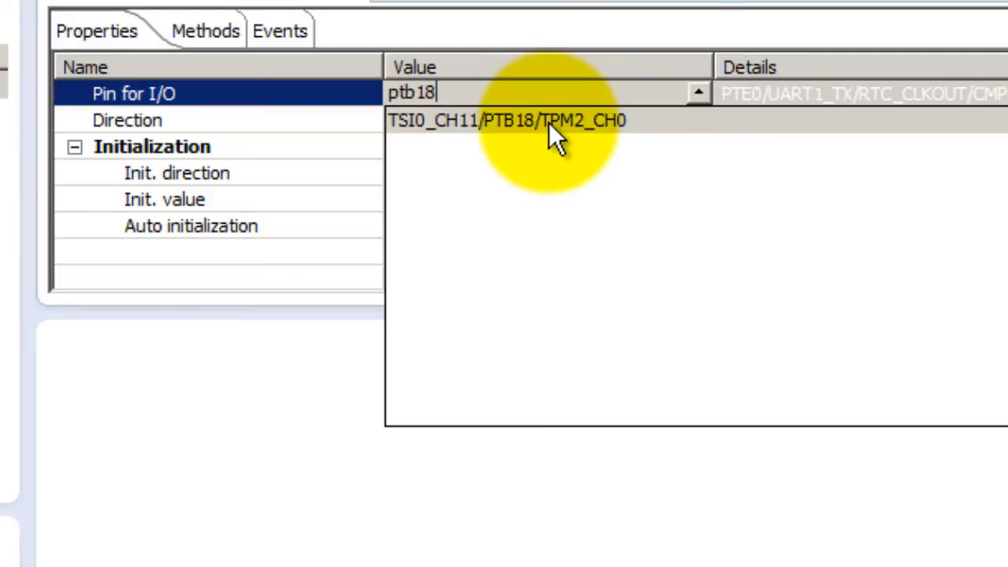
click(513, 119)
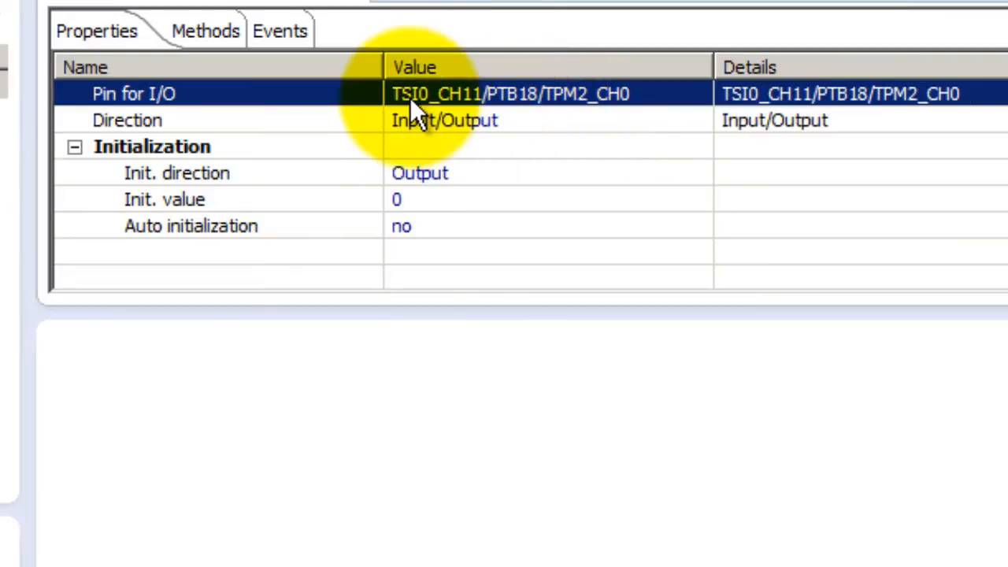
mouse_move(617, 123)
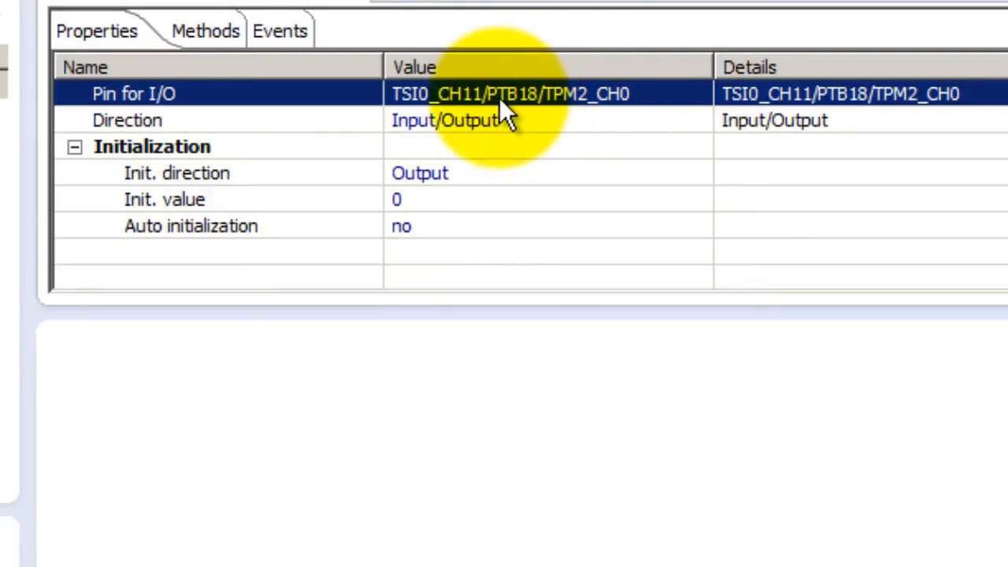
mouse_move(504, 103)
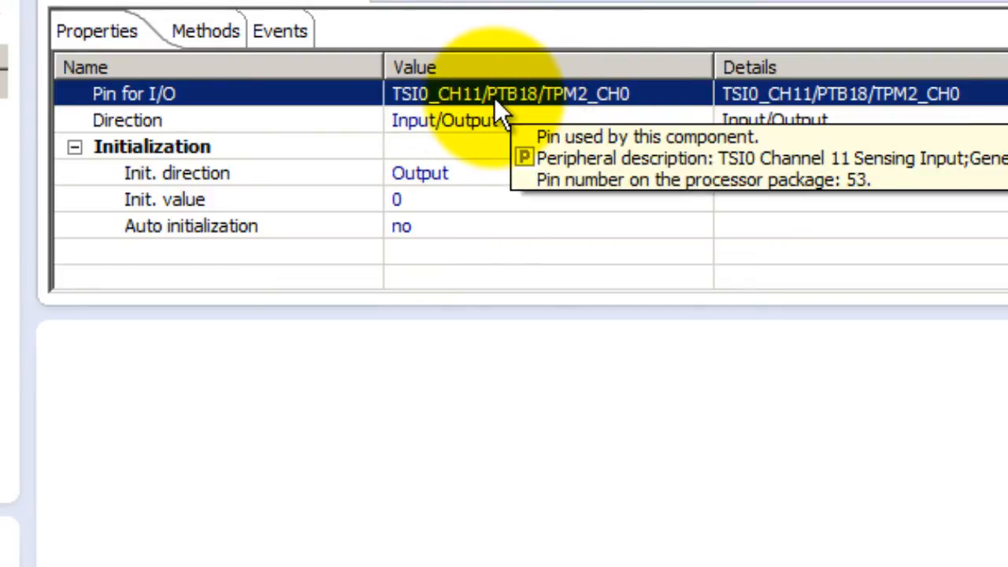
mouse_move(583, 103)
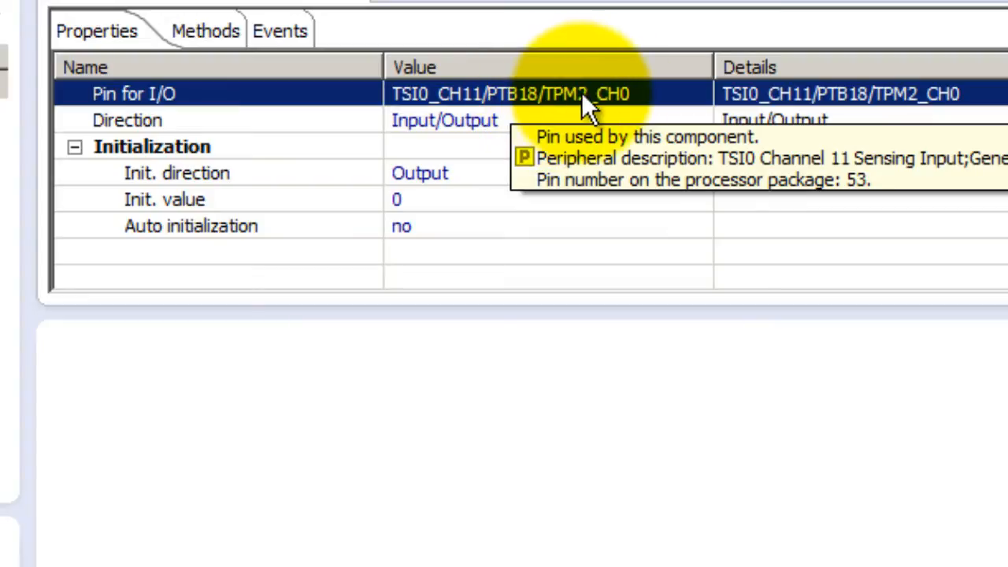
mouse_move(185, 126)
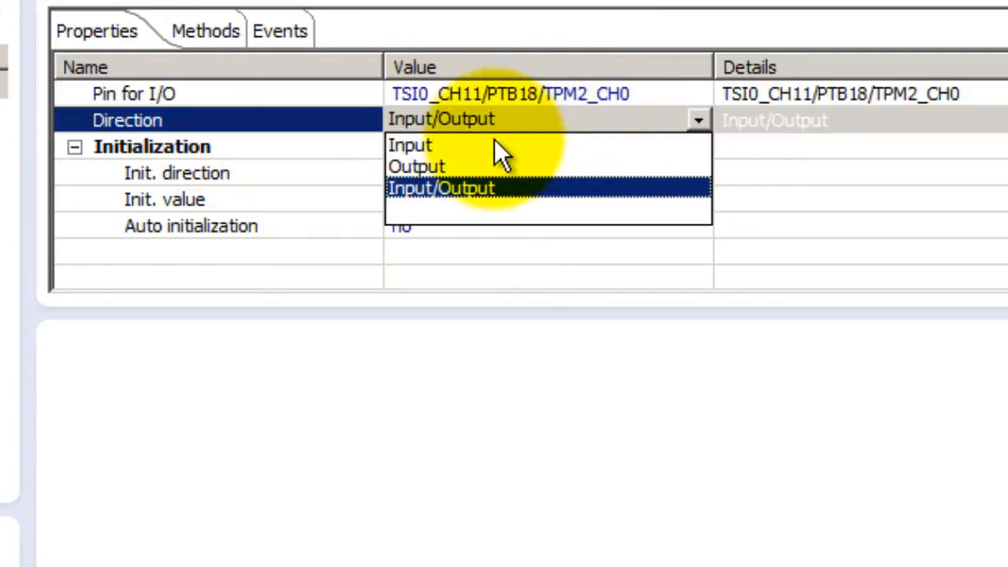
click(416, 166)
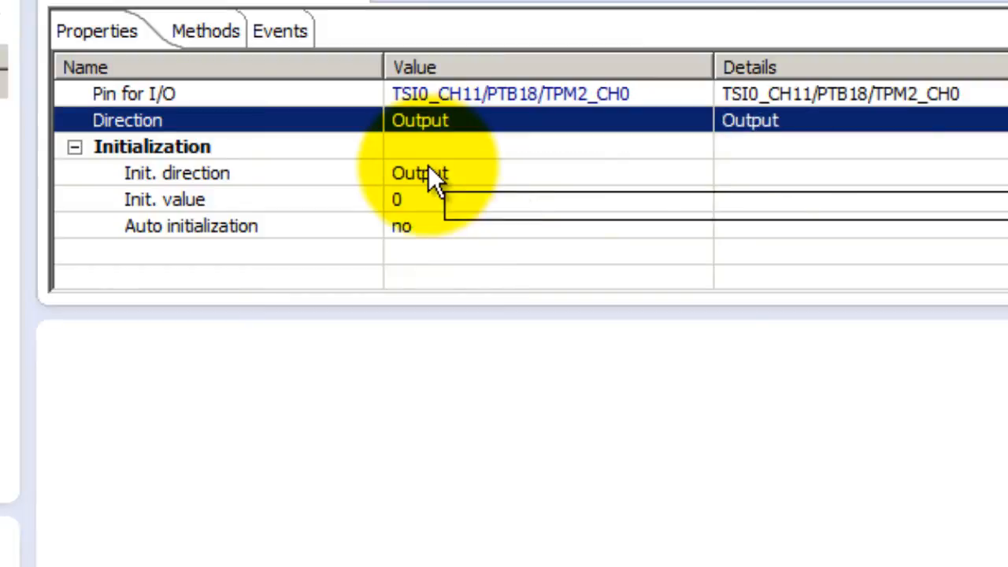
mouse_move(614, 158)
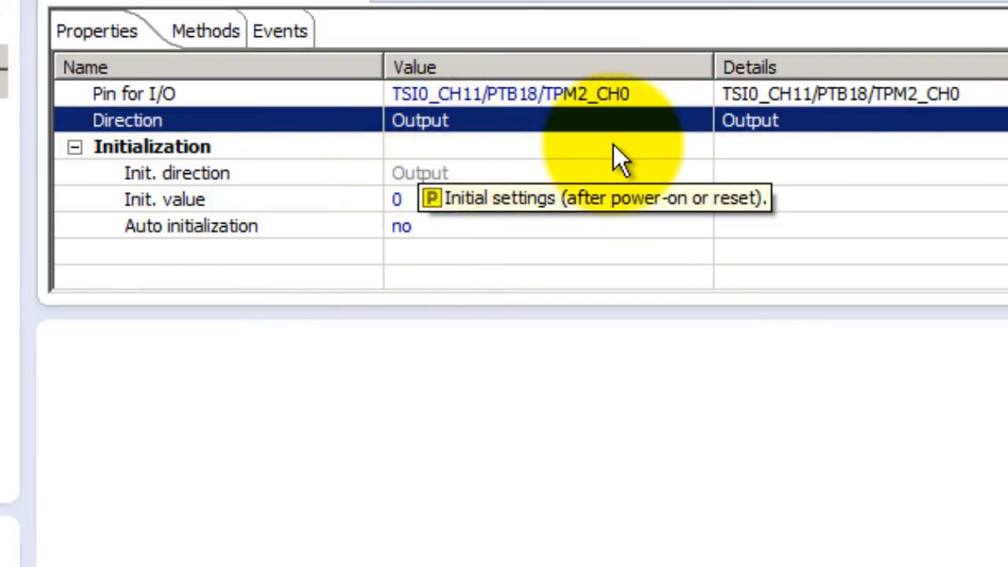
mouse_move(429, 212)
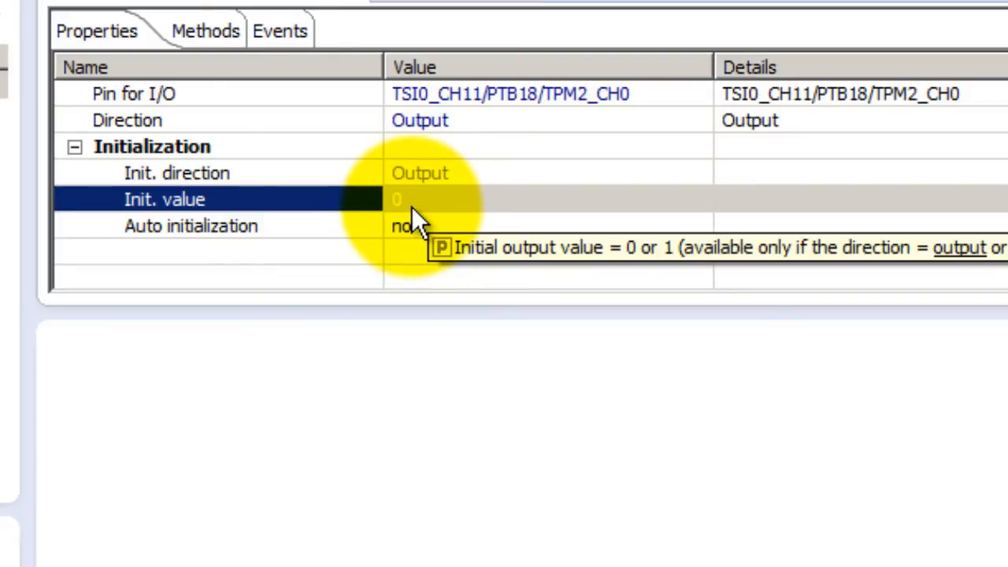
mouse_move(444, 240)
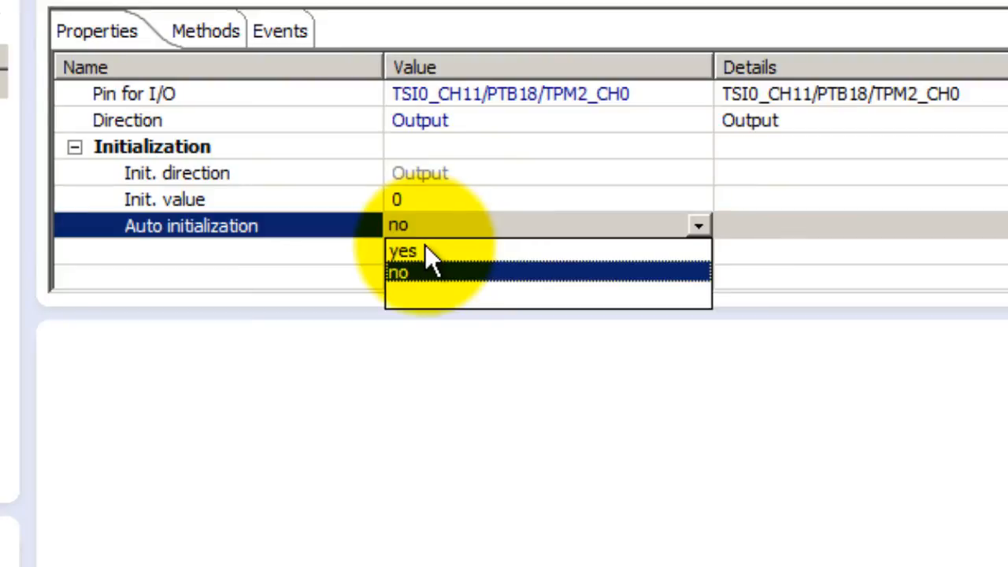
click(403, 248)
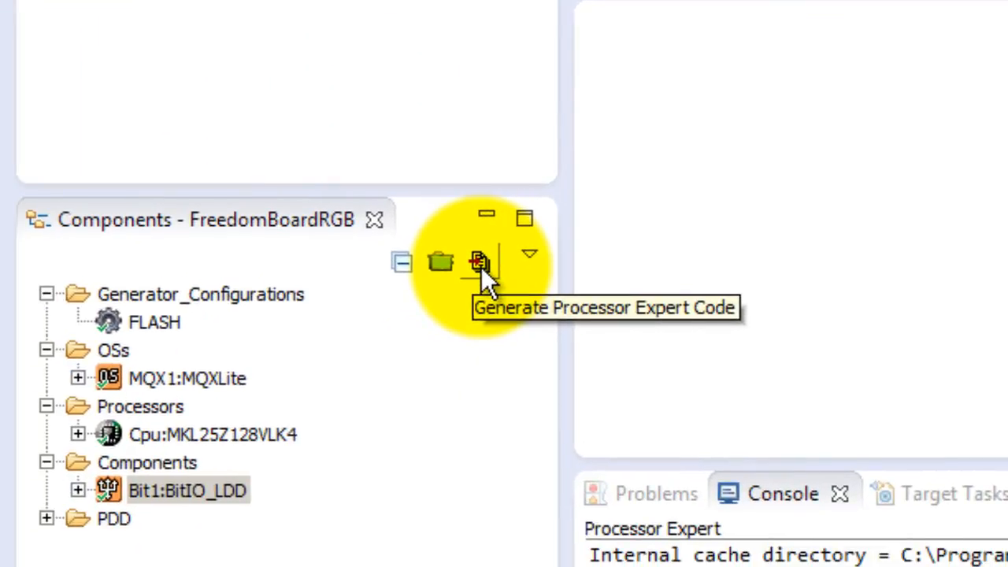
click(475, 261)
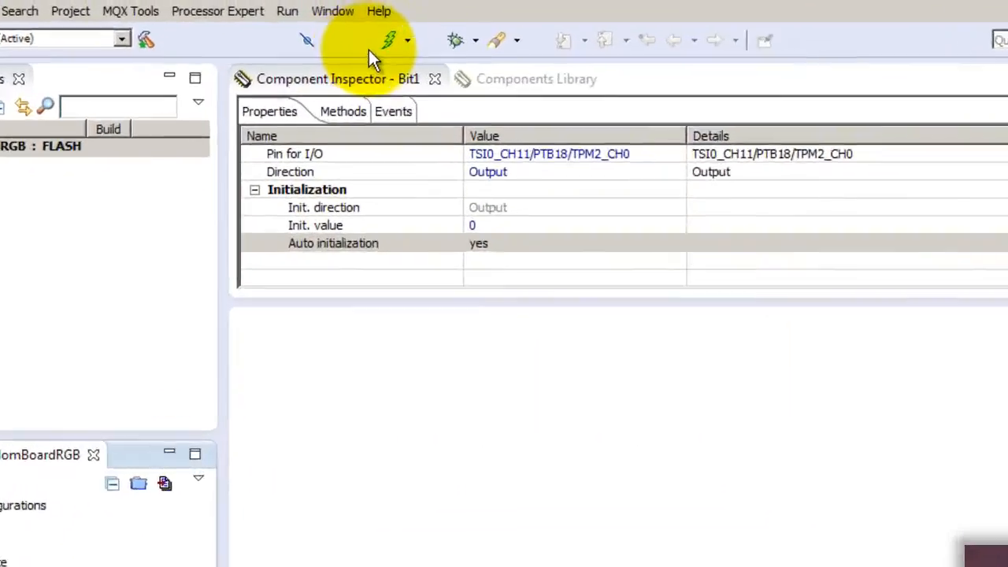
mouse_move(391, 38)
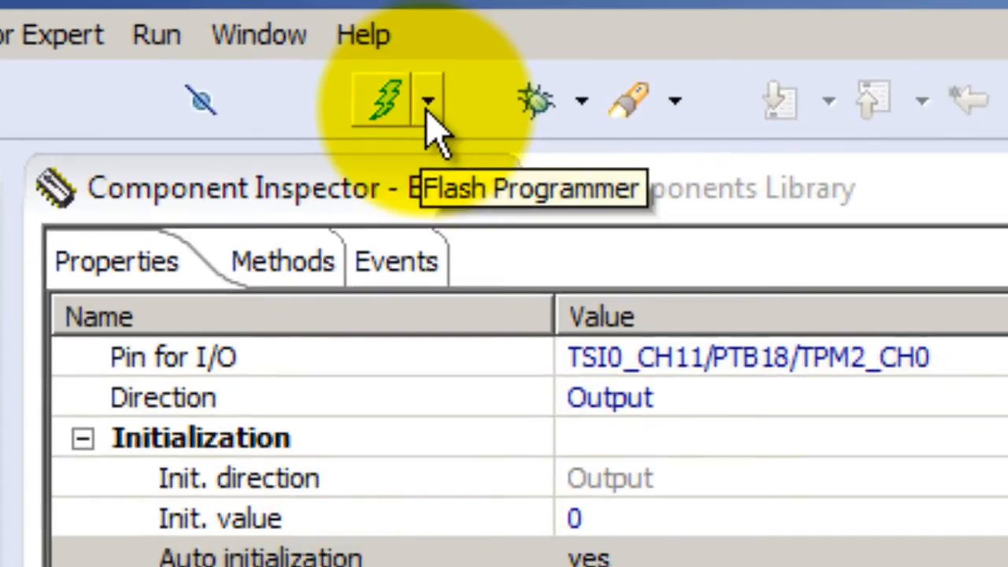
Start Flash File To Target and pick FLASH/FreedomBoardRGB.elf from the workspace
click(425, 100)
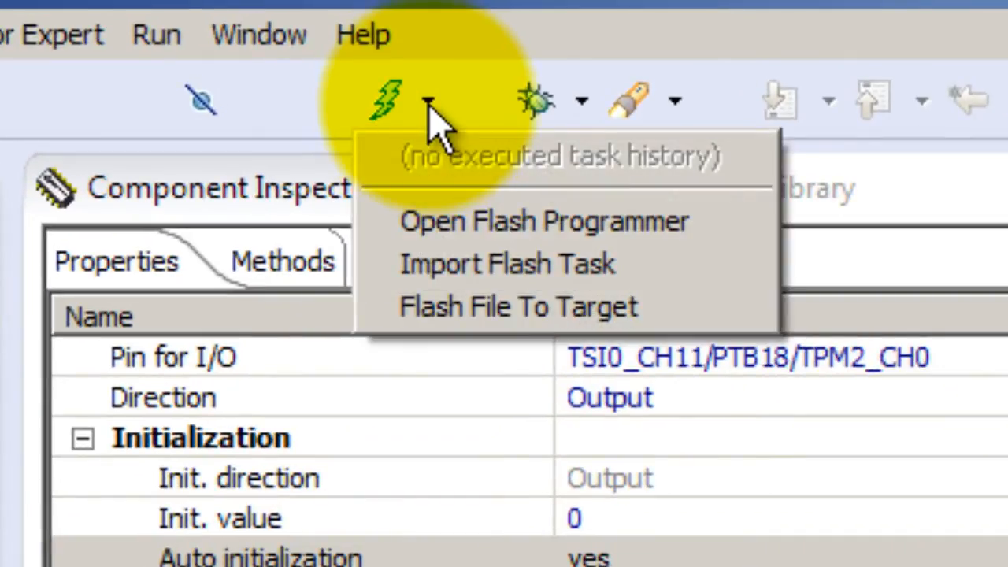
mouse_move(454, 337)
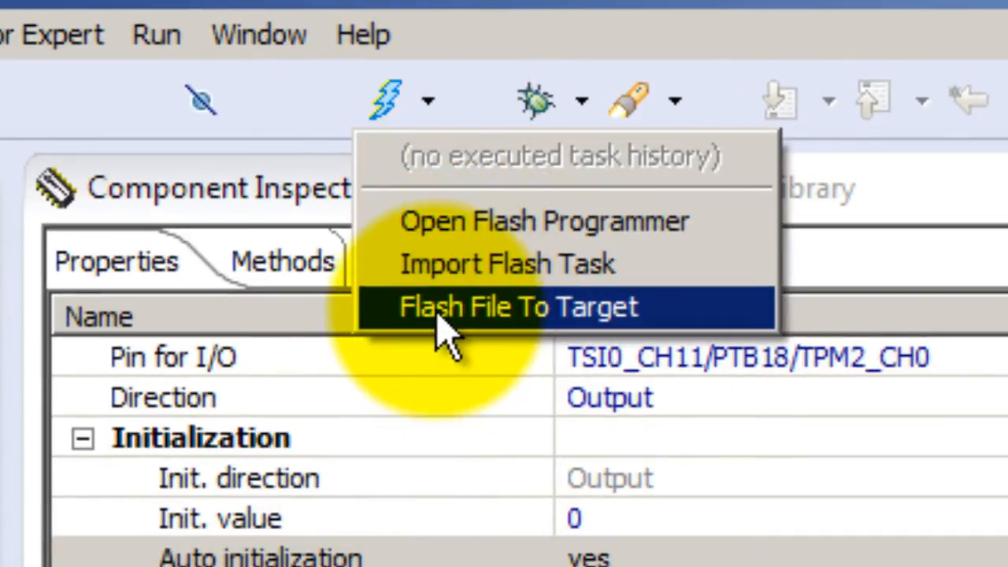
click(520, 306)
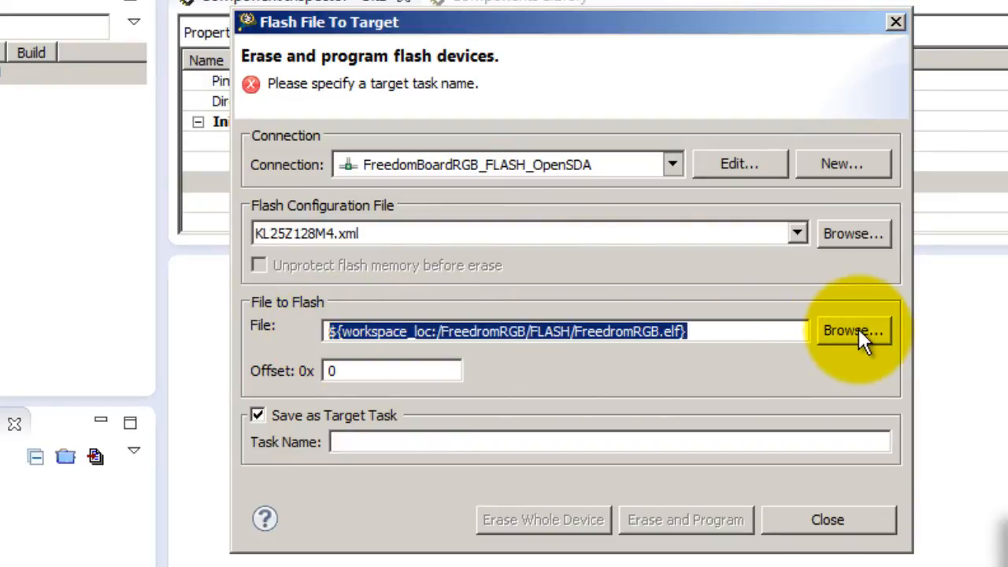
click(855, 331)
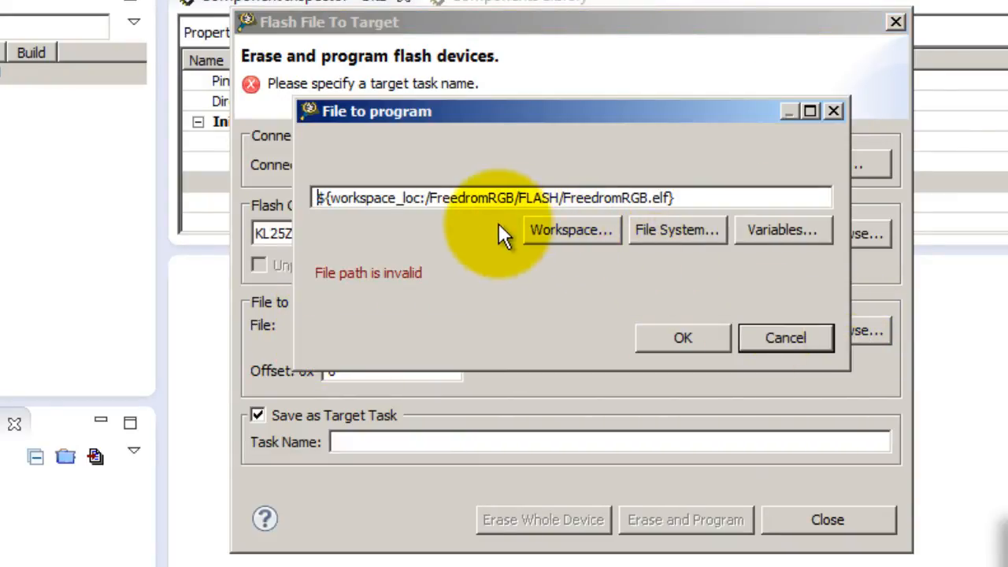
click(572, 230)
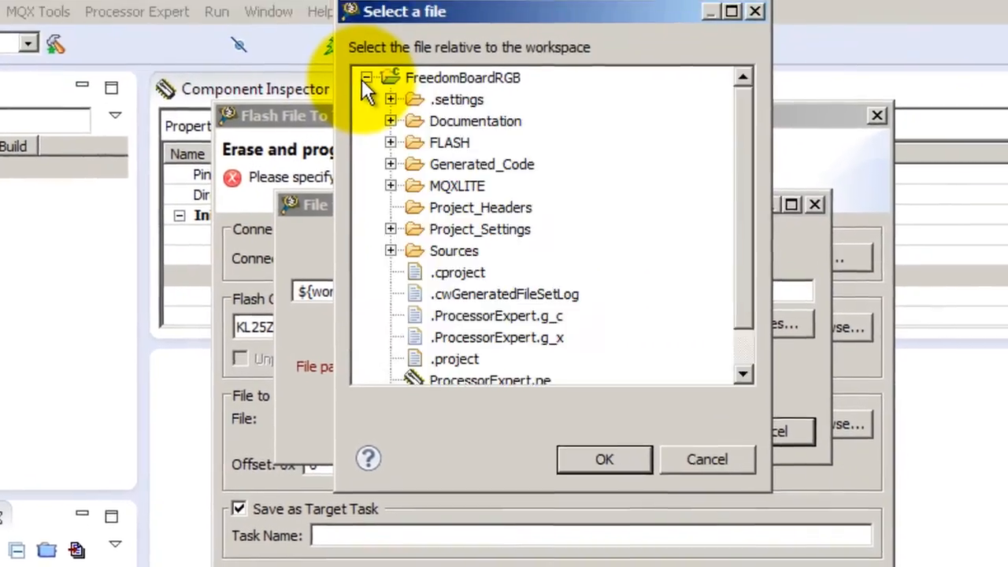
click(391, 142)
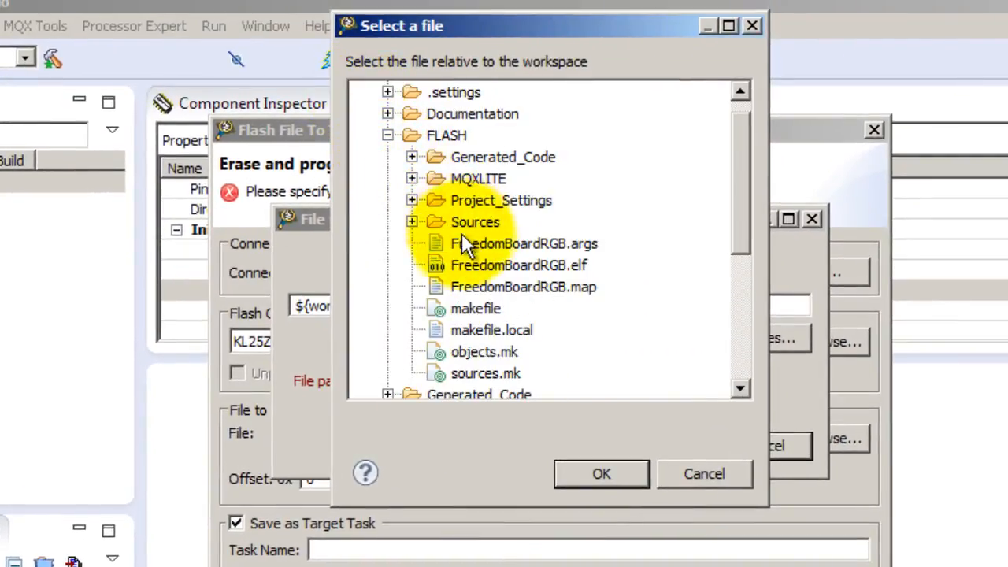
click(520, 264)
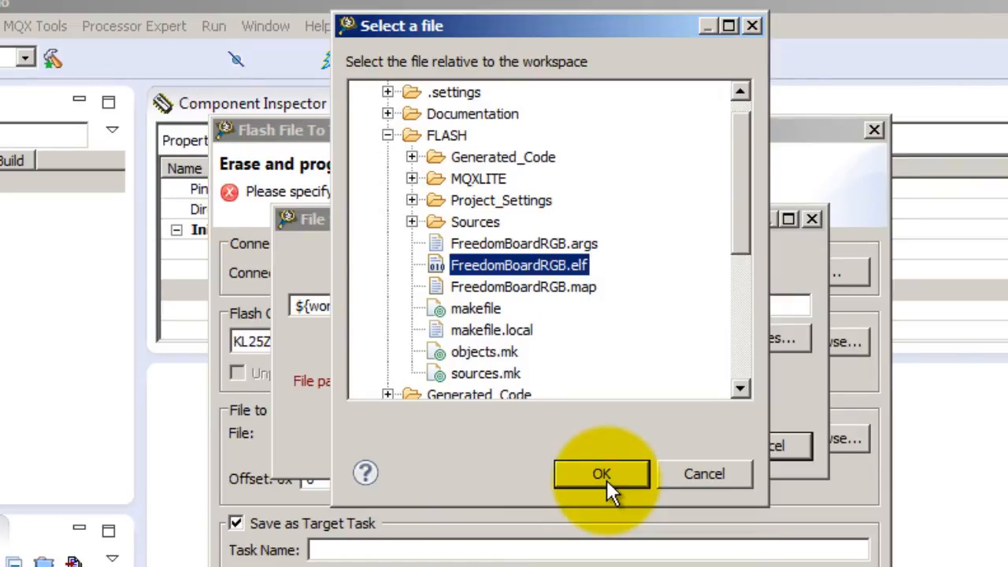
click(602, 473)
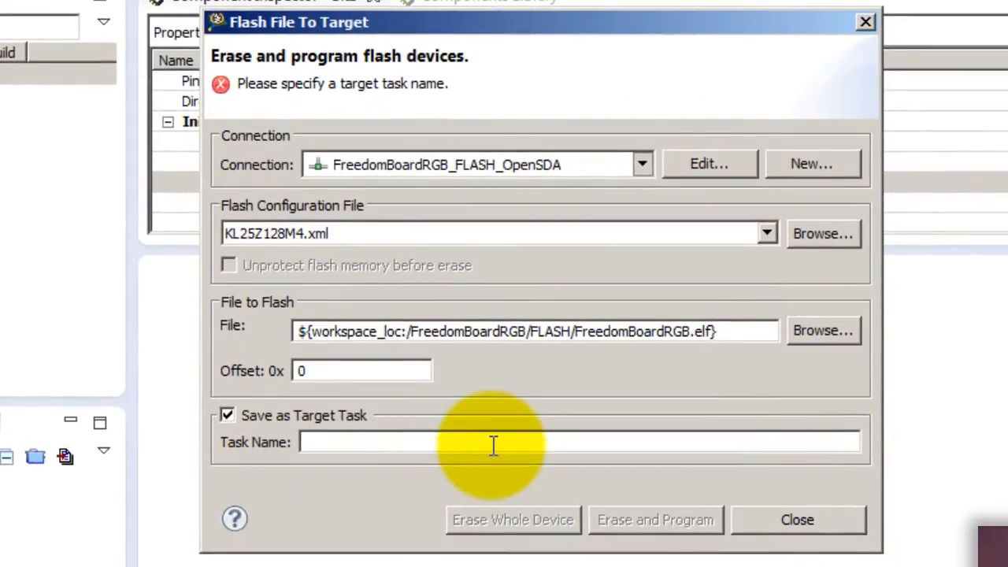
Name the flash task 'any_name'
text(n)
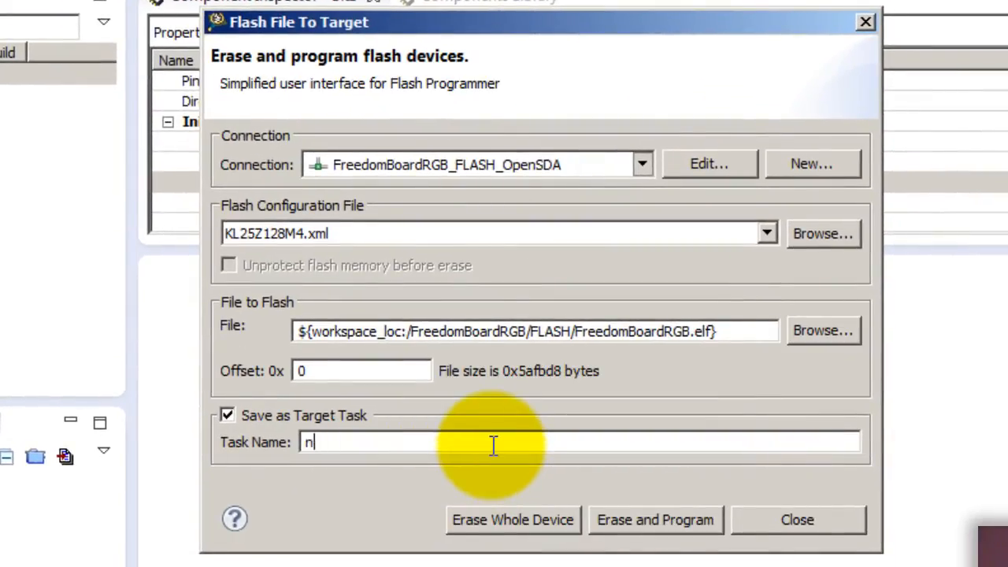
text(any_name)
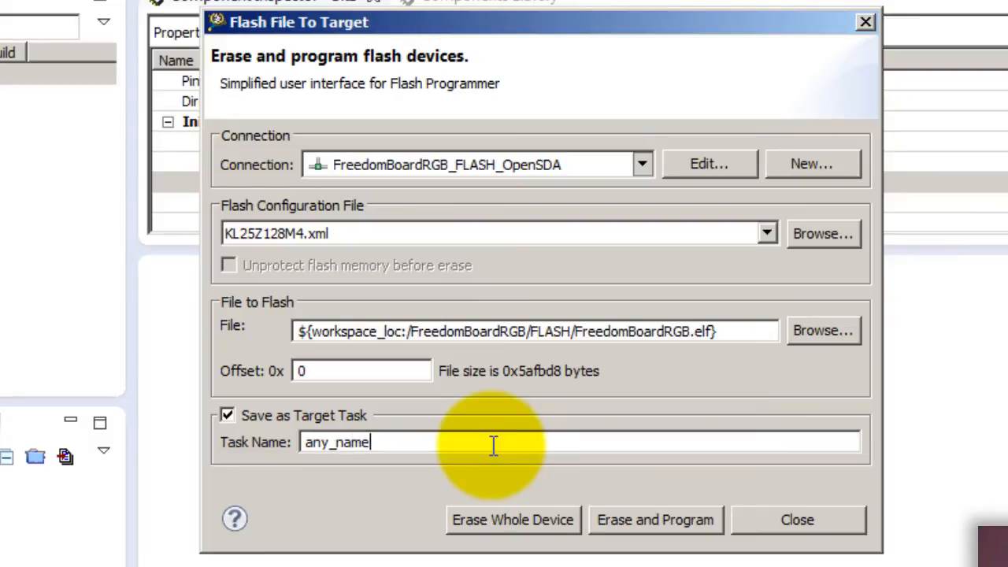
mouse_move(655, 542)
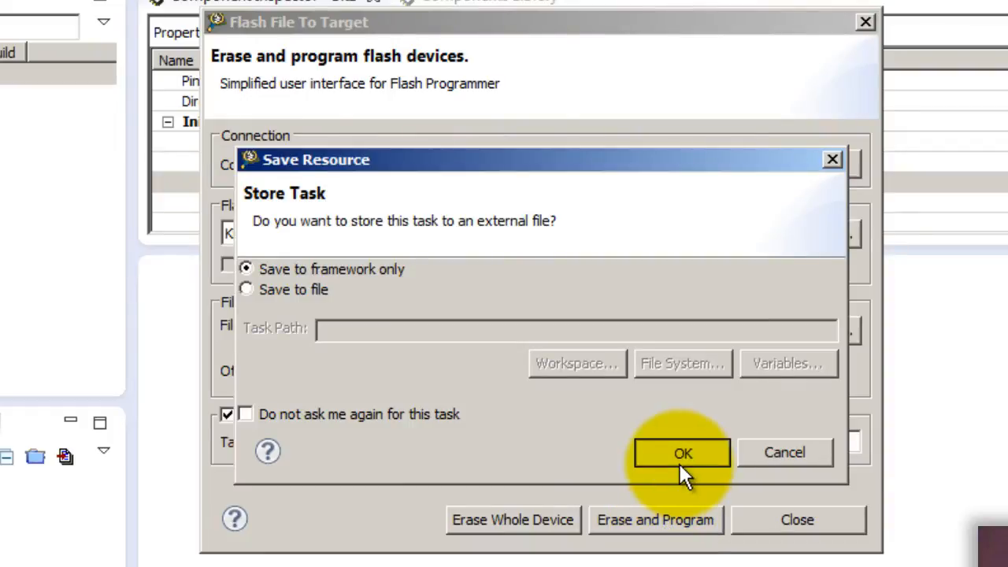
Store the task to the framework only and program FreedomBoardRGB.elf onto the board
click(680, 451)
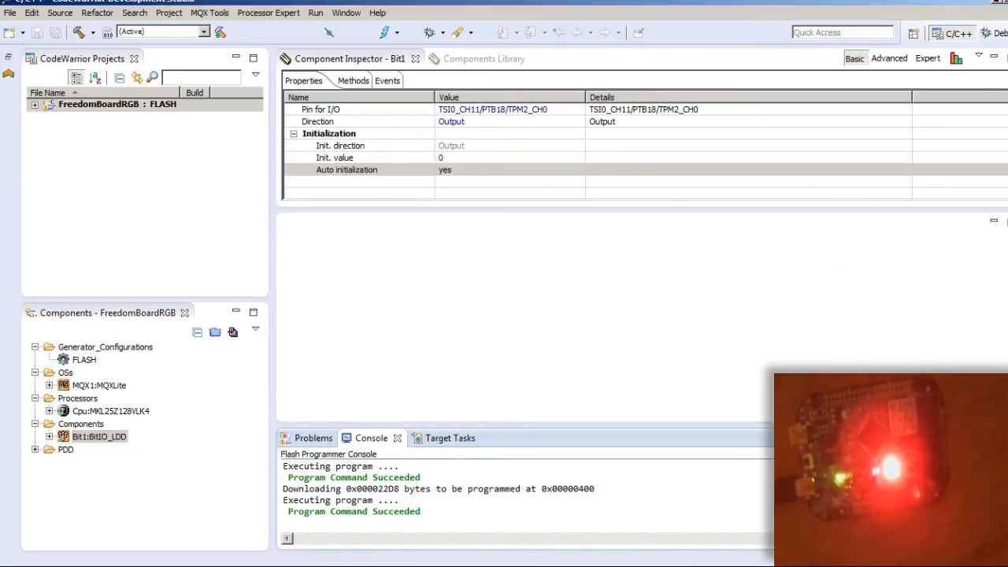
mouse_move(288, 269)
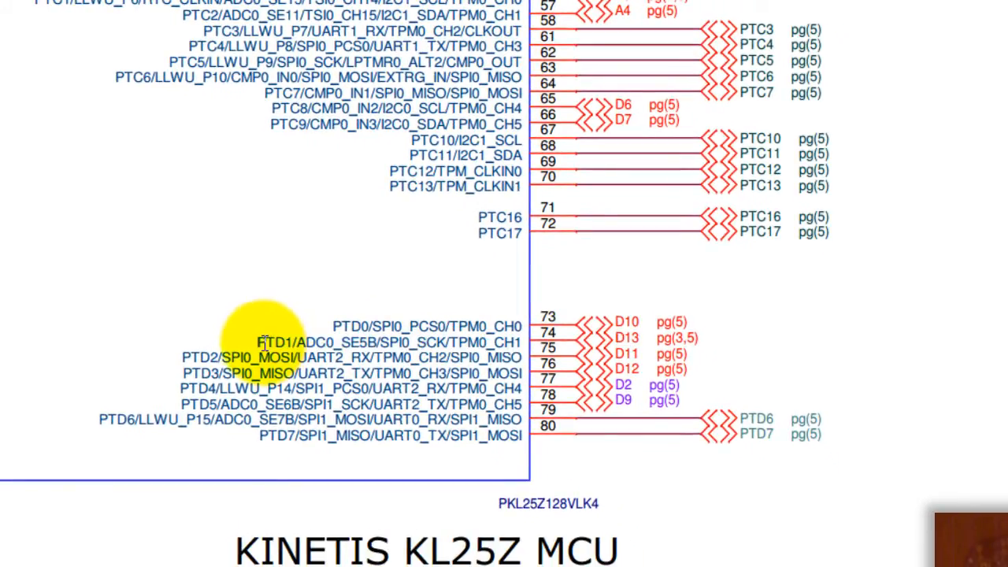
Zoom into the schematic's RGB LED wiring and the PTB18/PTB19 pin entries
double_click(274, 340)
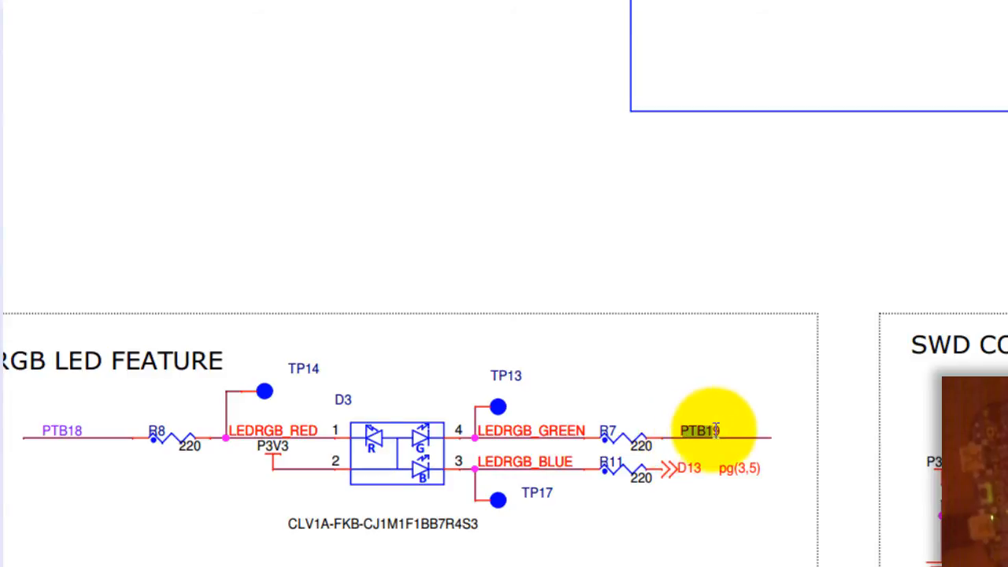
mouse_move(686, 469)
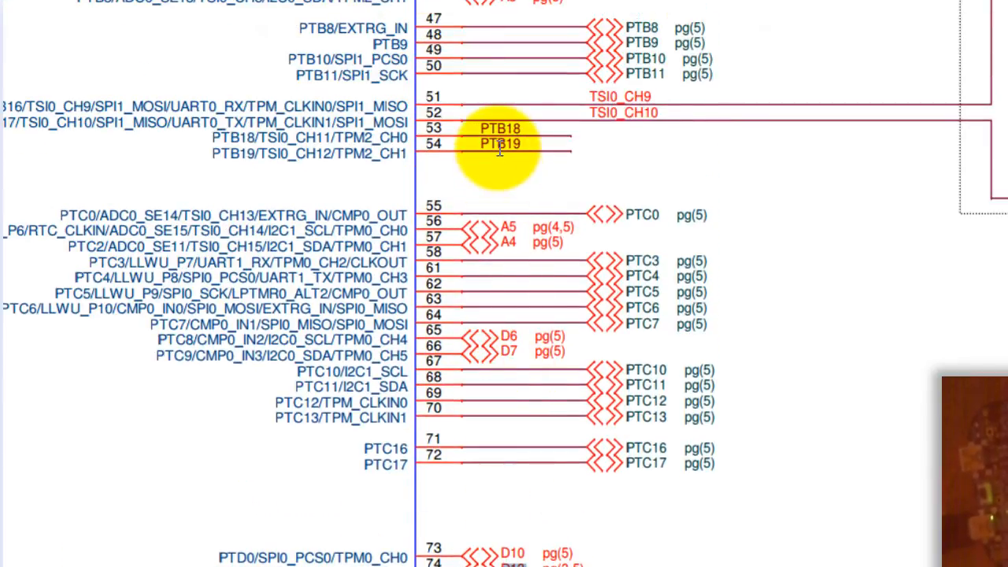
double_click(501, 145)
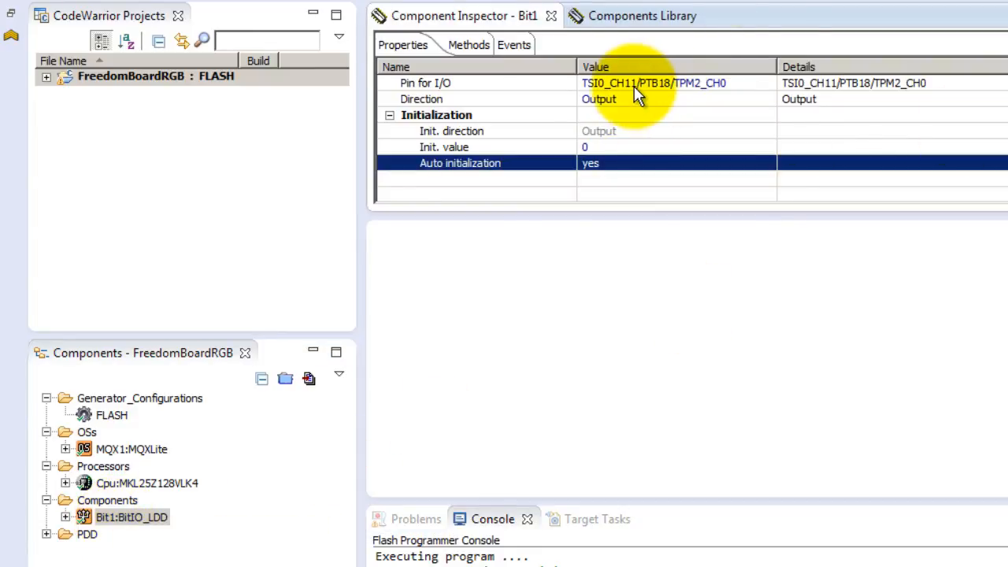
Change Bit1's pin for I/O to TSI0_CH12/PTB19/TPM2_CH1
click(648, 82)
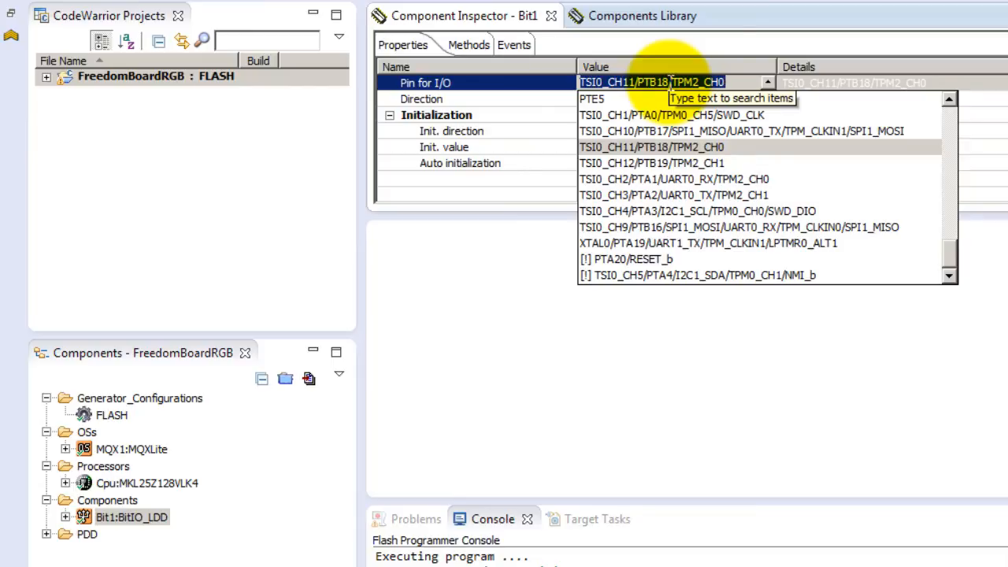
text(ptb19)
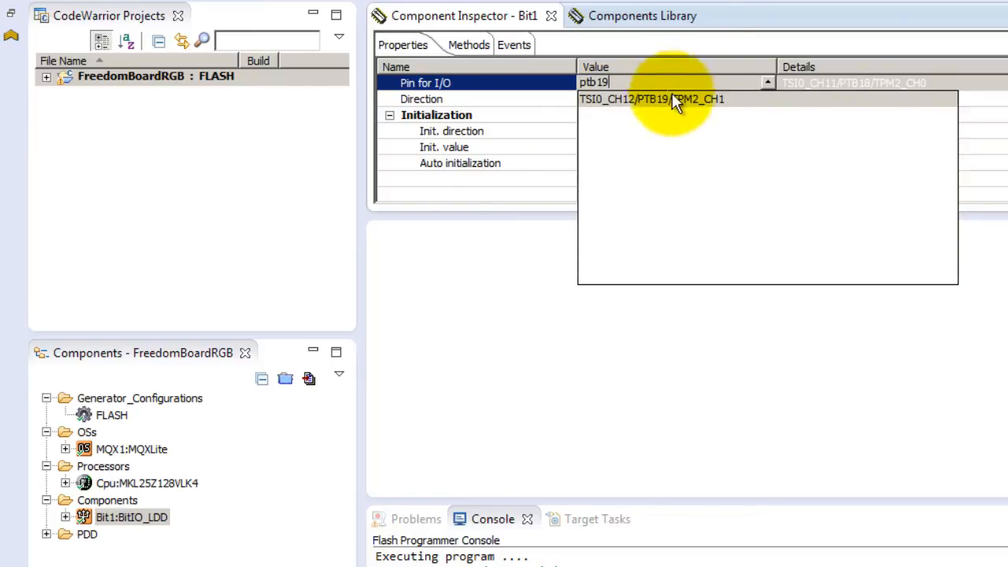
click(651, 97)
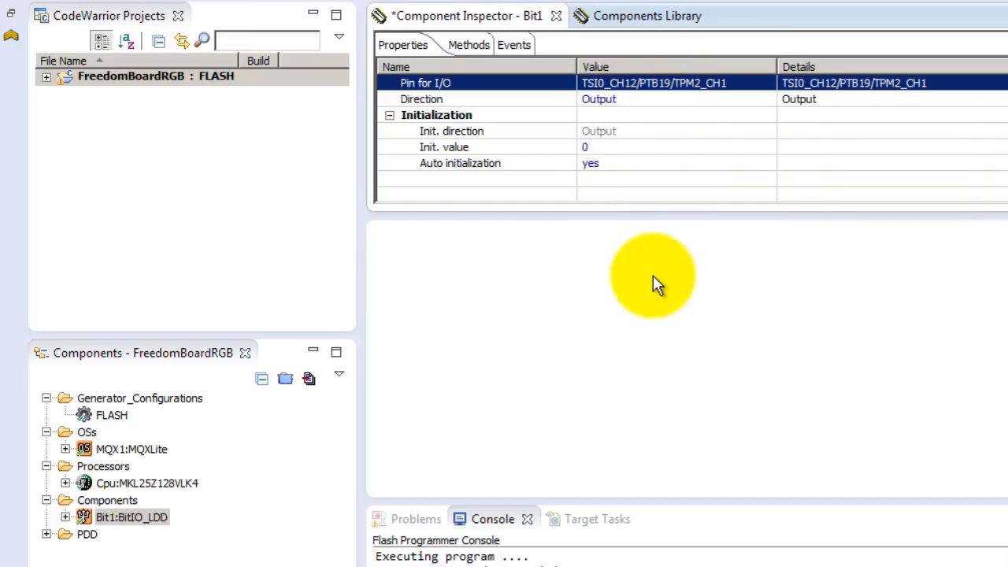
mouse_move(602, 110)
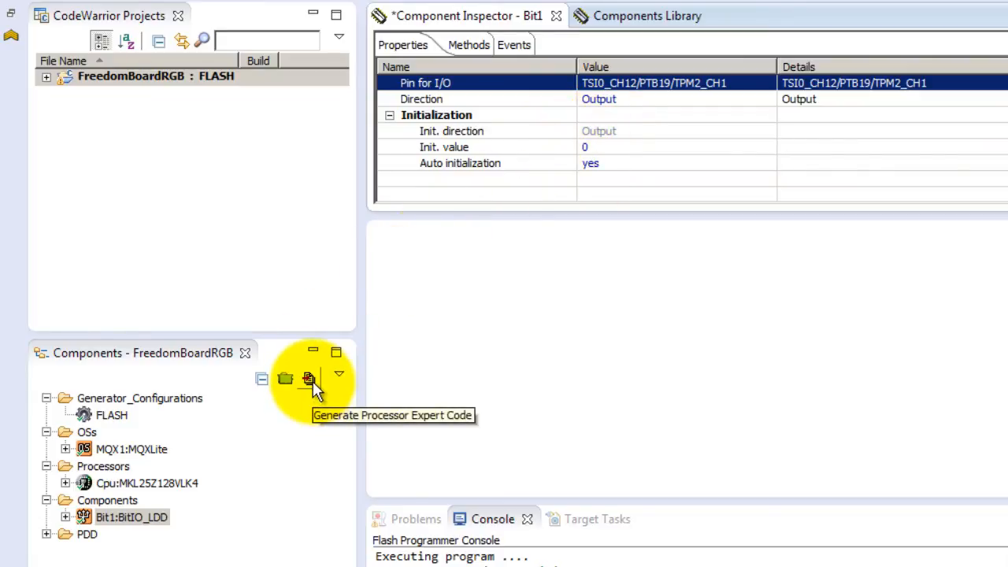
Regenerate Processor Expert code, rebuild the project and bring up the saved flash task any_name
click(307, 378)
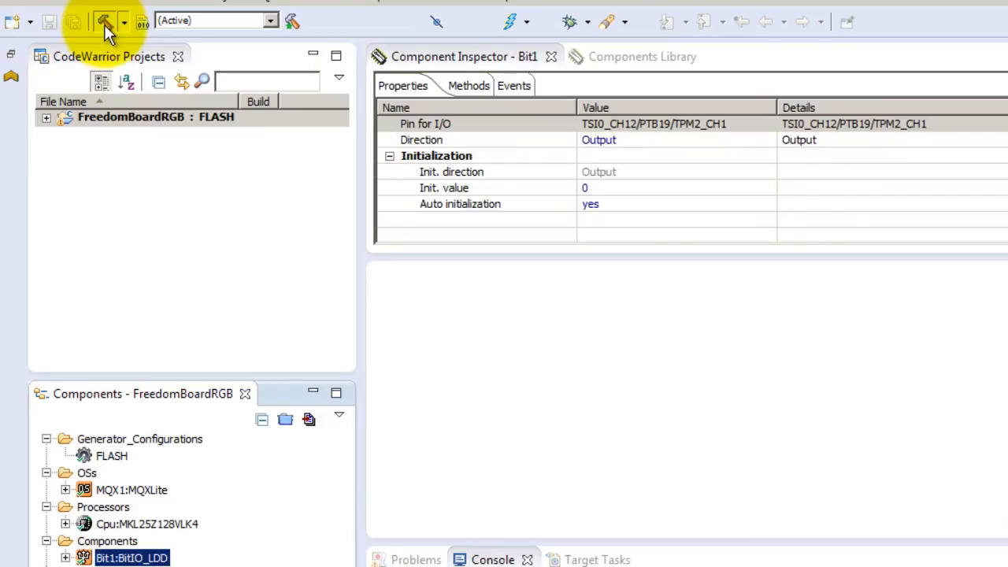
click(101, 22)
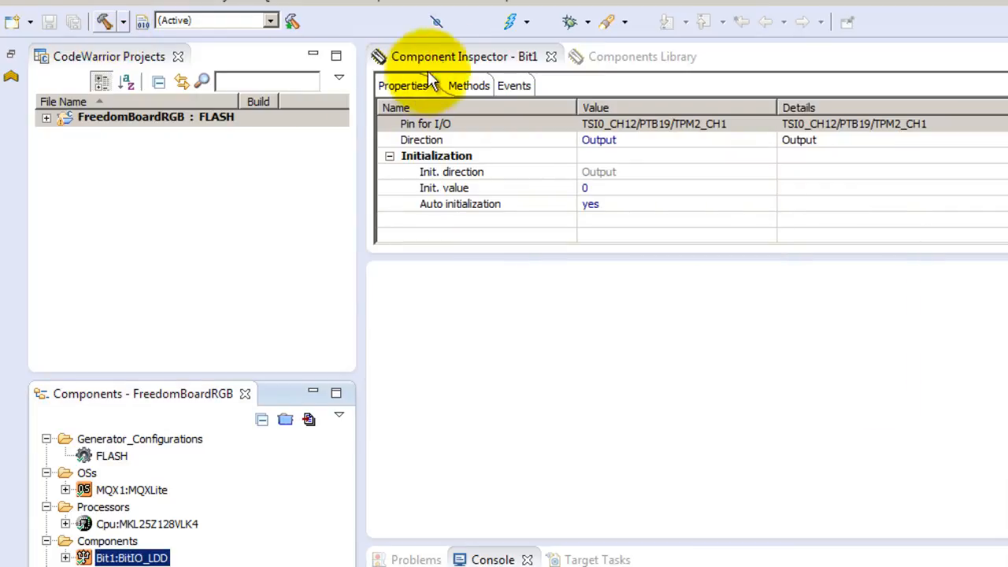
mouse_move(527, 27)
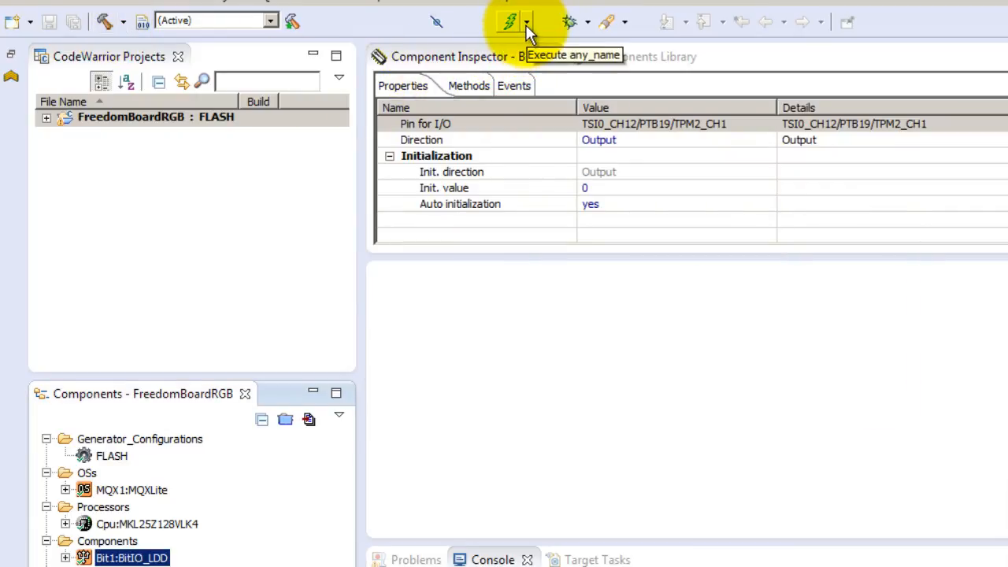
click(523, 22)
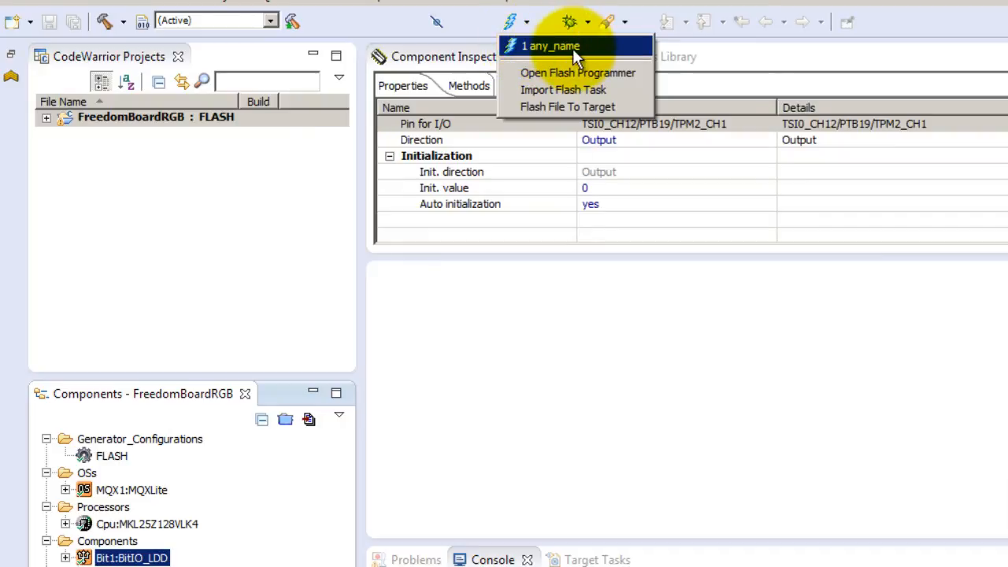